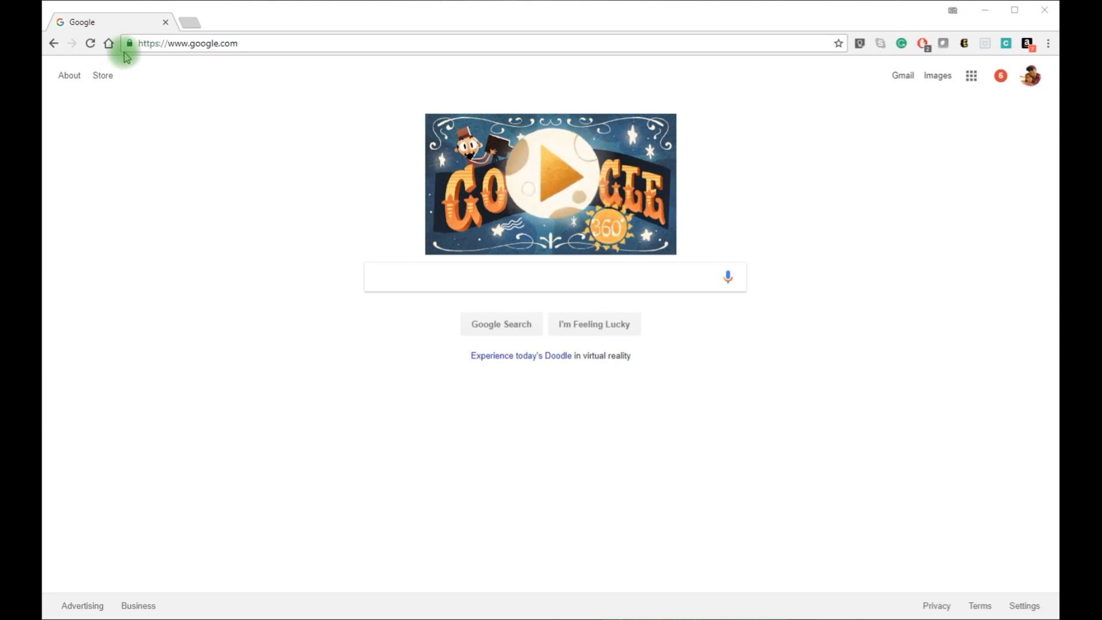
pyautogui.moveTo(109, 43)
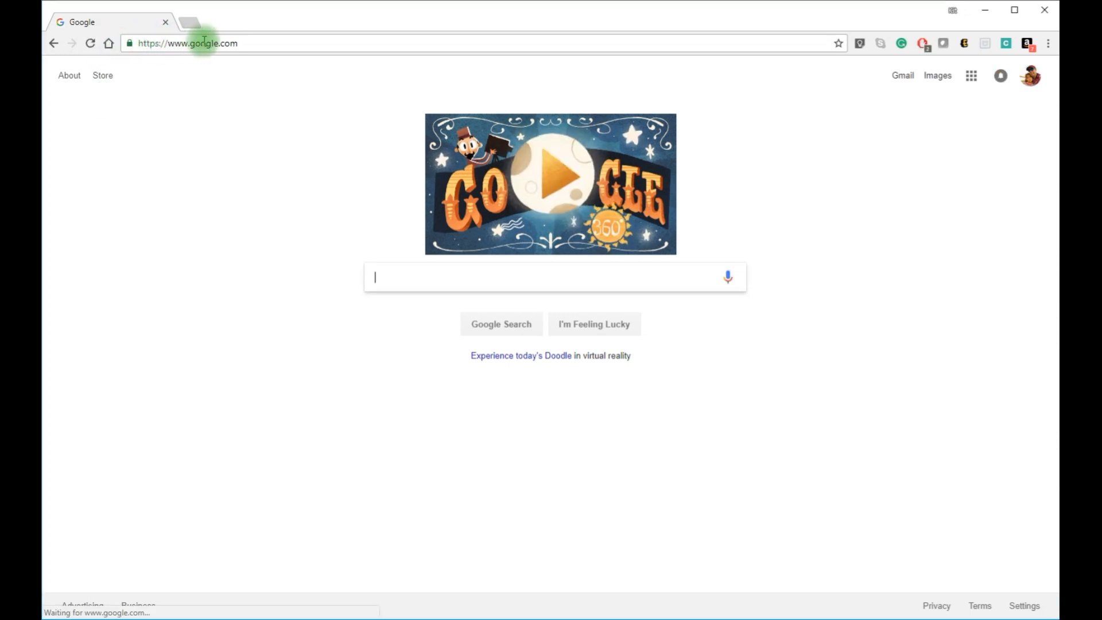
pyautogui.click(188, 43)
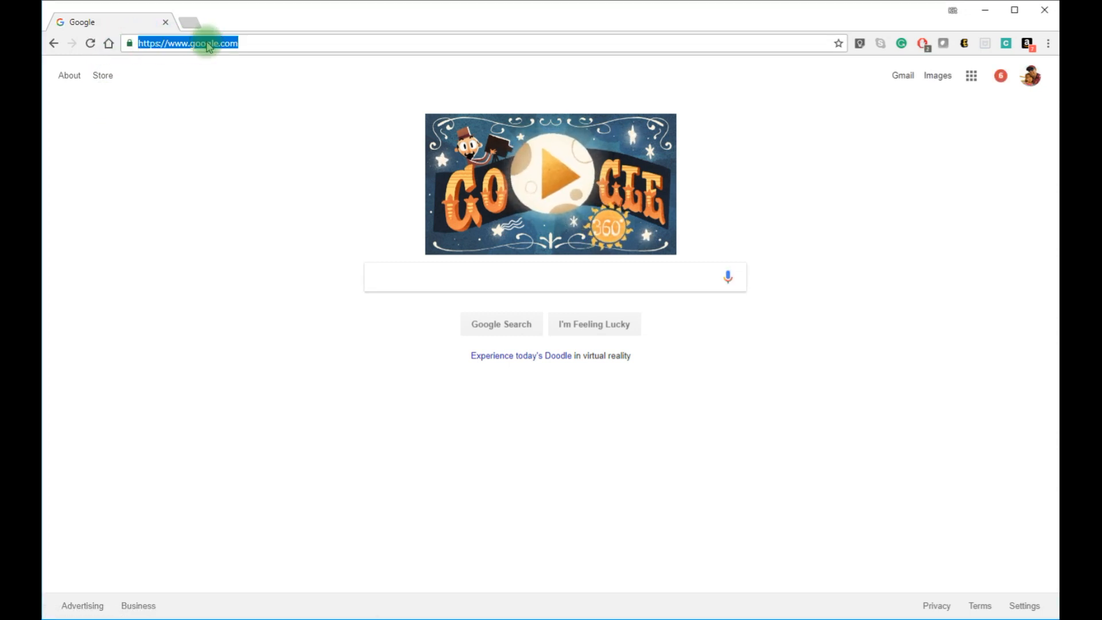
pyautogui.write('www.youtube.com')
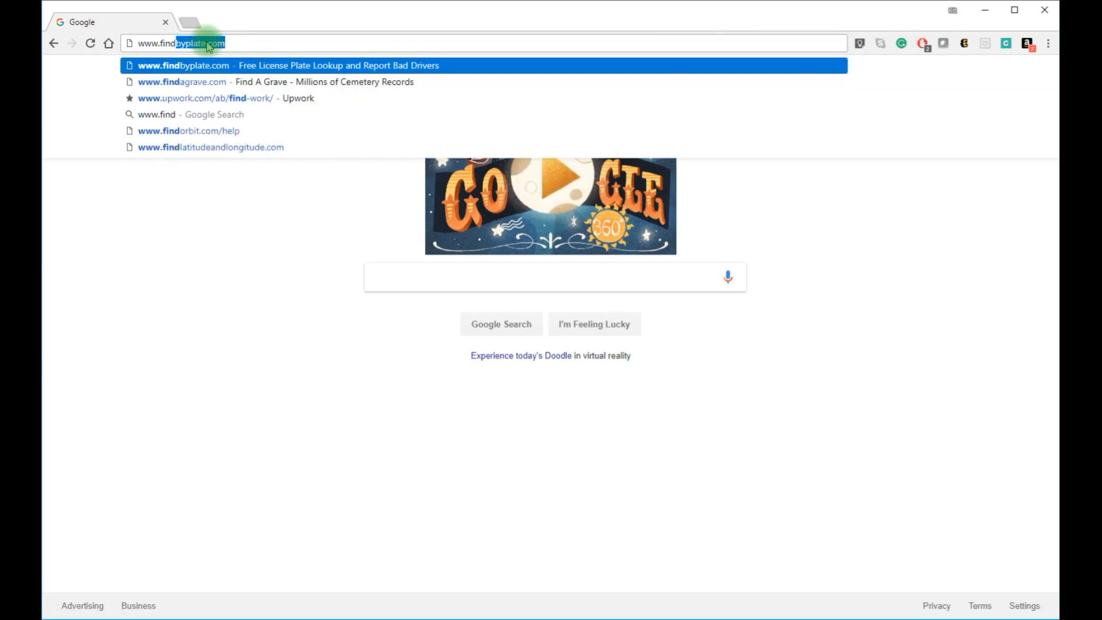
pyautogui.write('byplate.com')
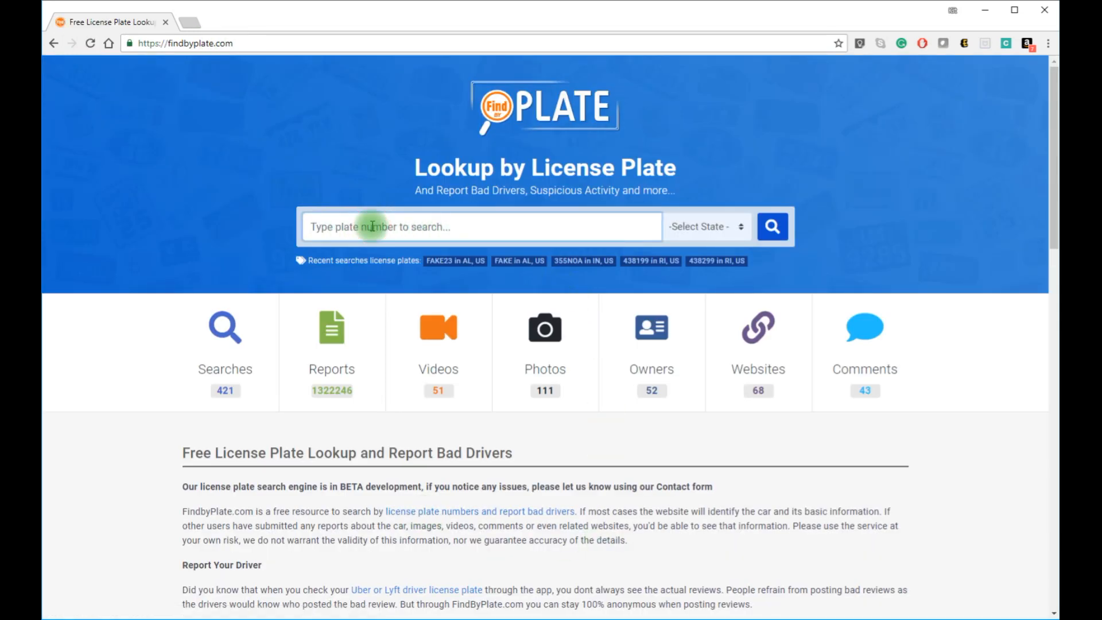
# - Search FindByPlate for plate FAKE in Alabama
pyautogui.write('FAKE')
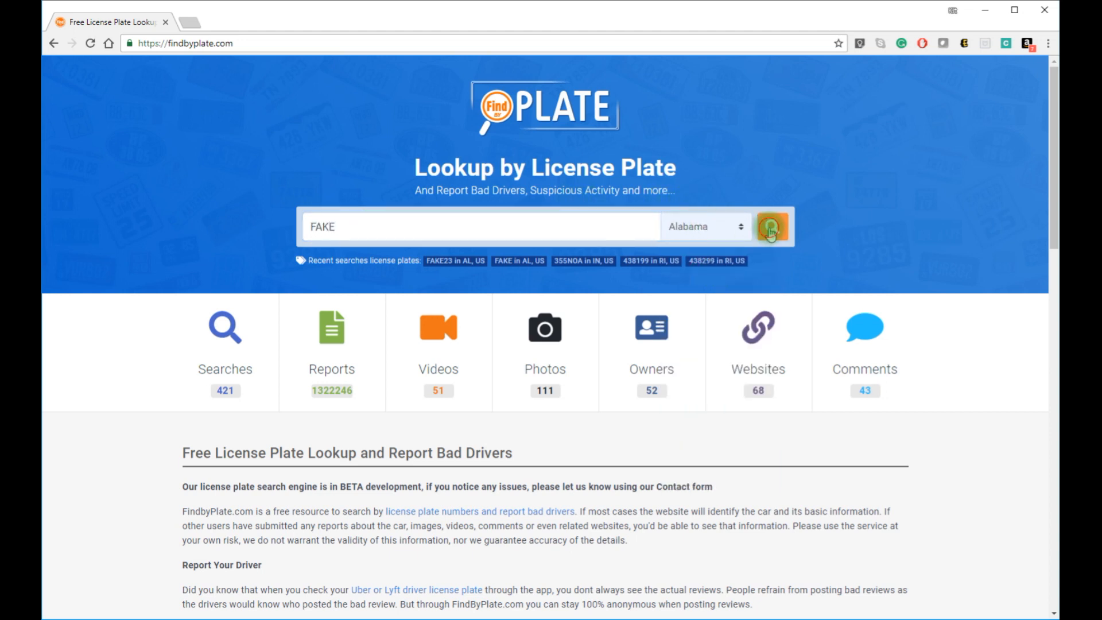
pyautogui.click(772, 226)
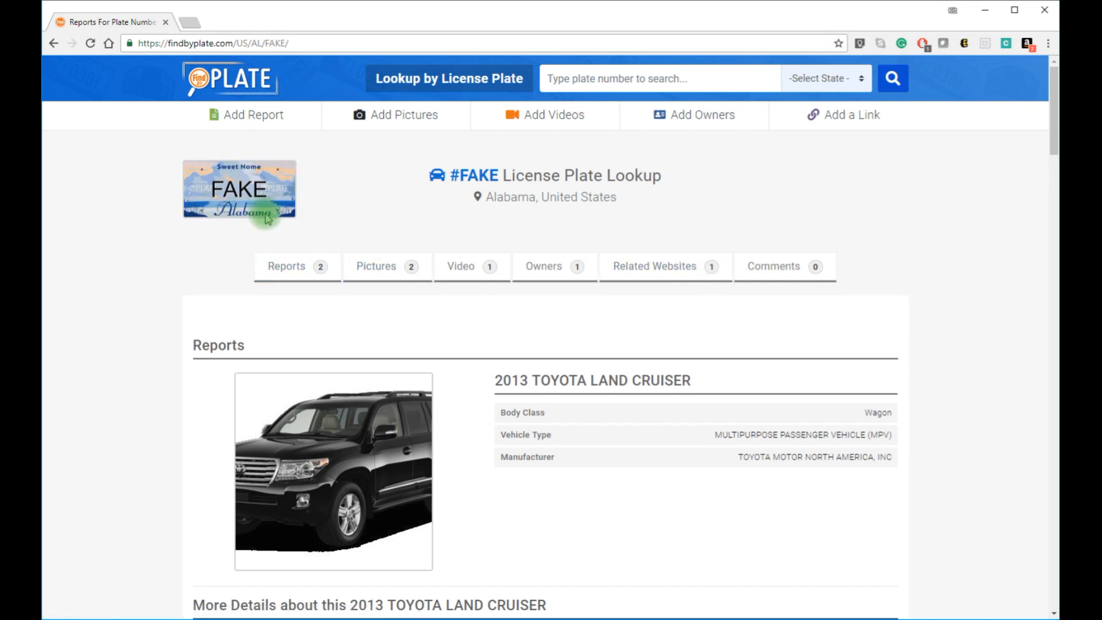
pyautogui.moveTo(338, 223)
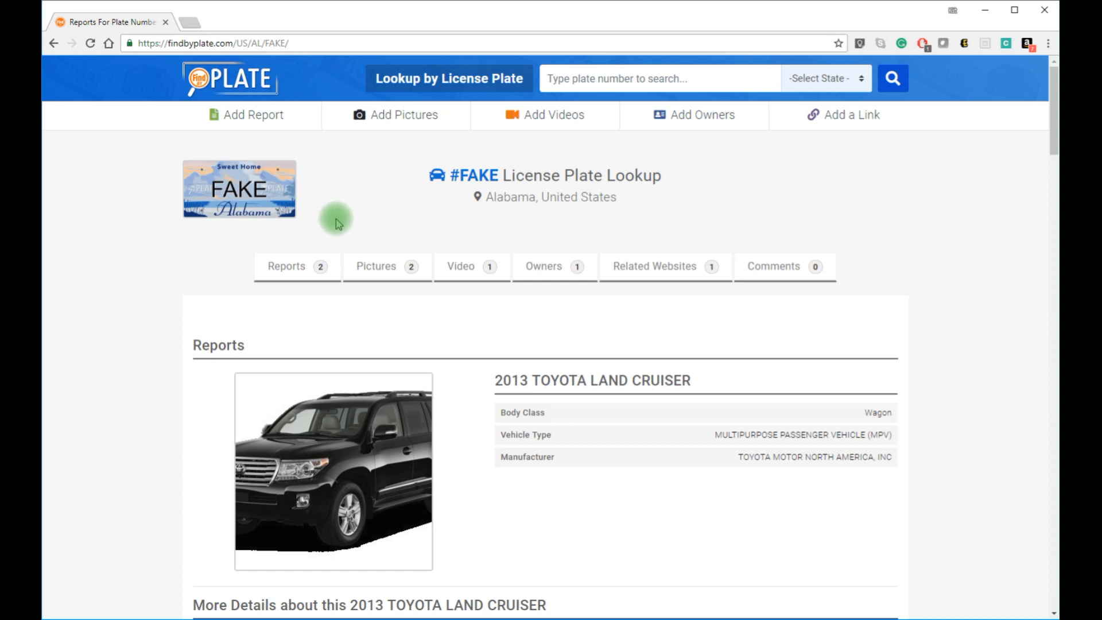
pyautogui.moveTo(1018, 144)
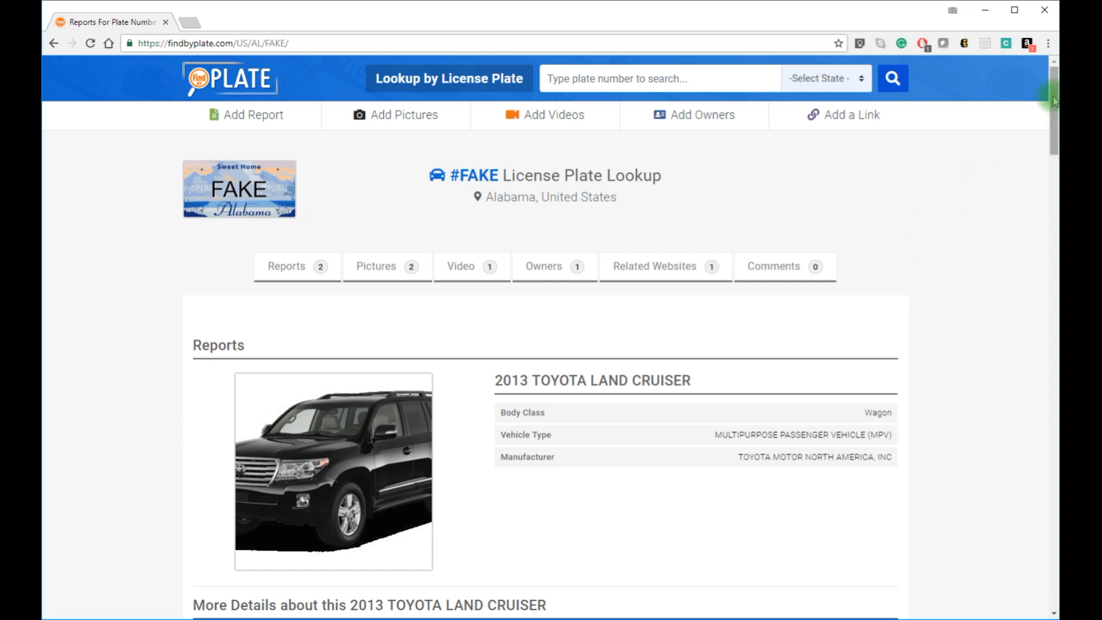
# - Scroll through the FAKE plate's pictures, crash-test video, owner and related website to the reply form
pyautogui.scroll(-3)
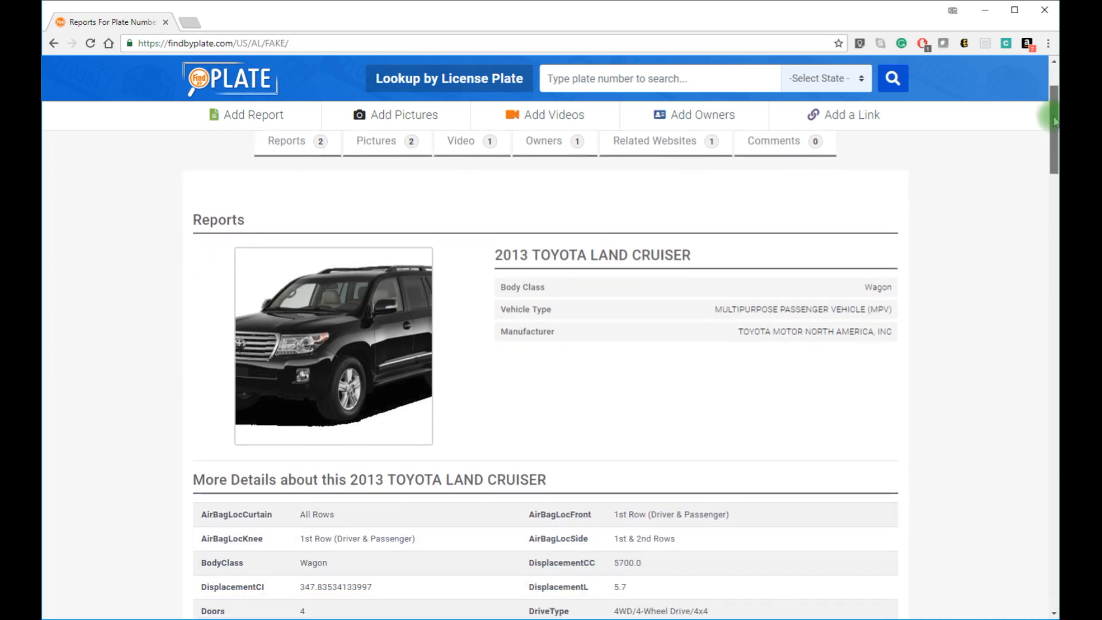
pyautogui.scroll(-3)
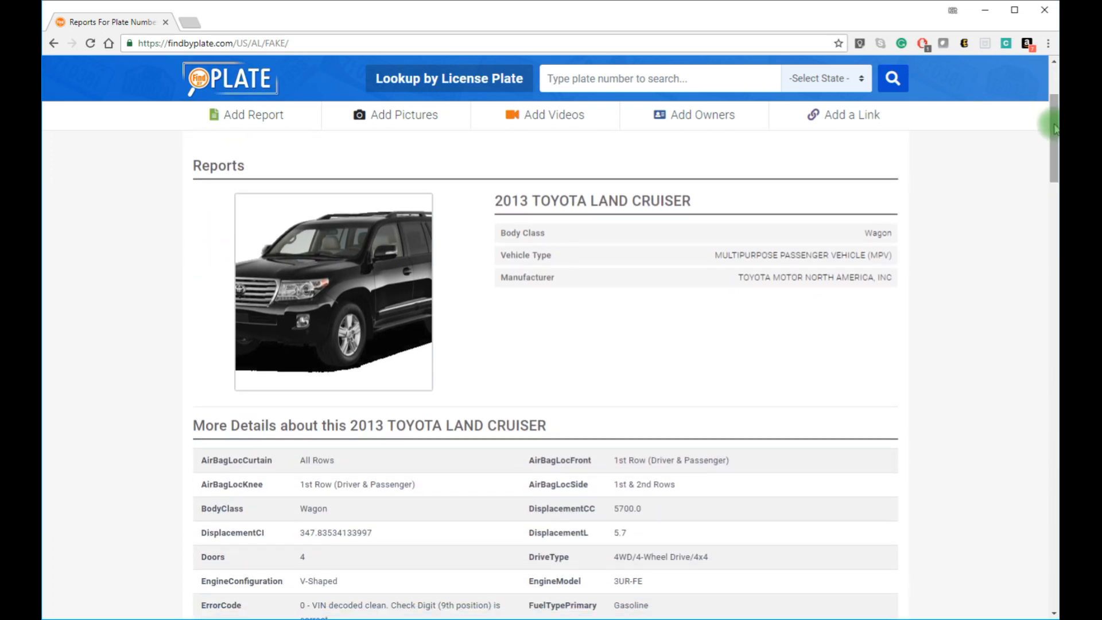
pyautogui.scroll(-3)
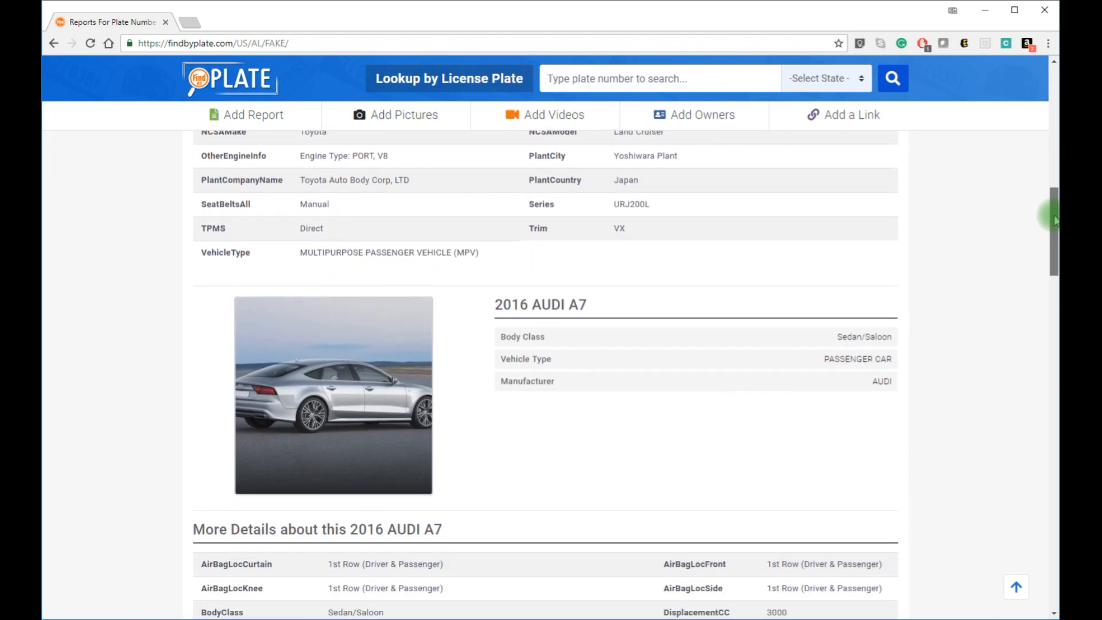
pyautogui.scroll(-3)
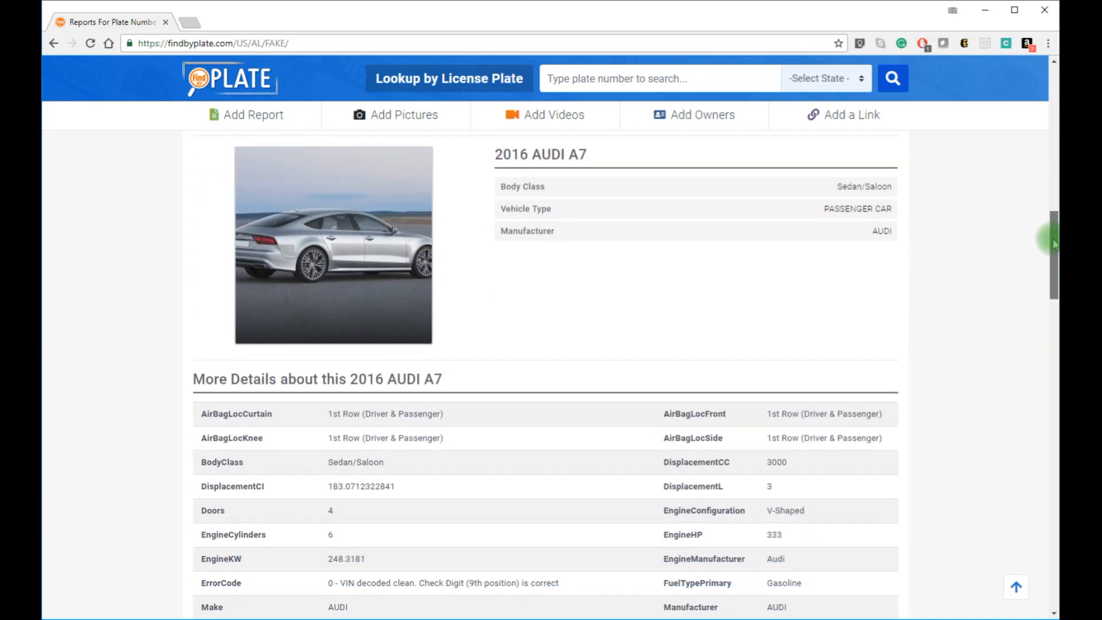
pyautogui.scroll(3)
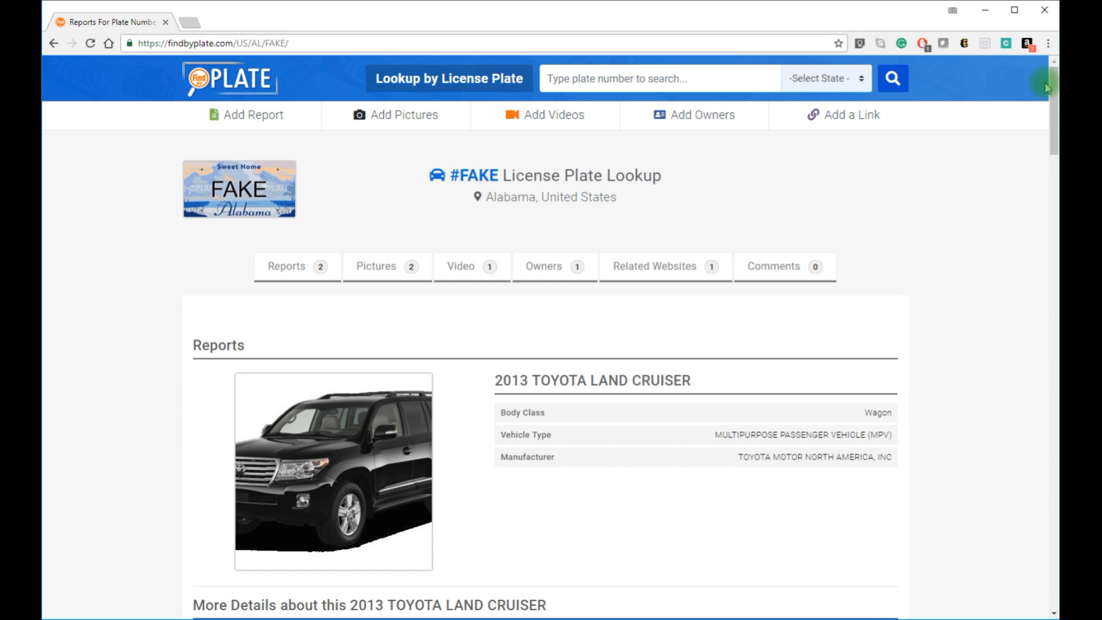
pyautogui.moveTo(928, 130)
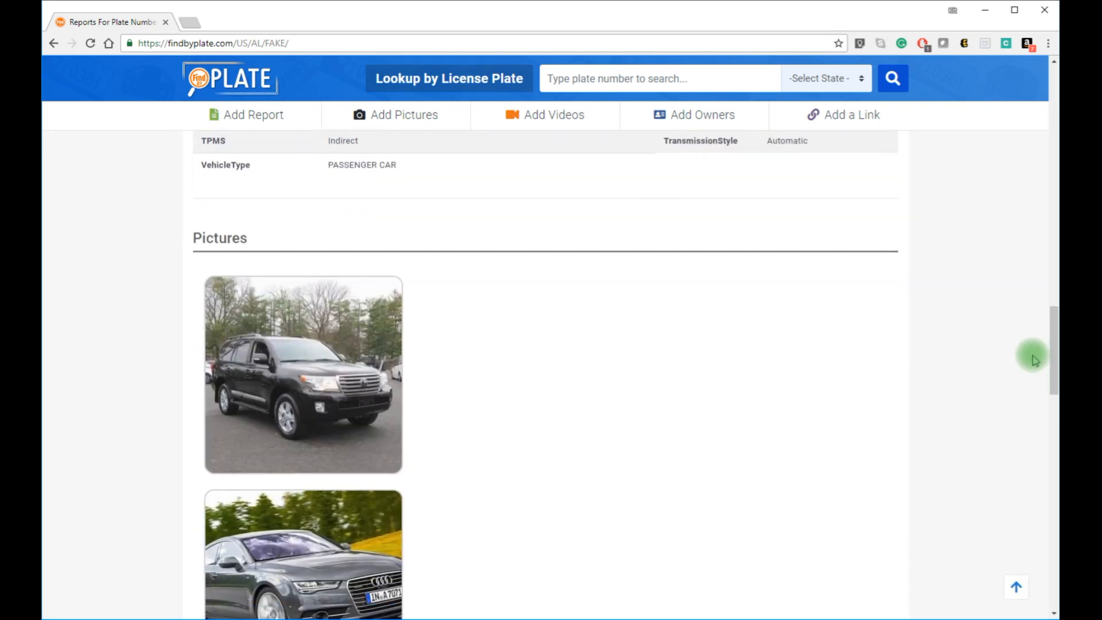
pyautogui.scroll(-3)
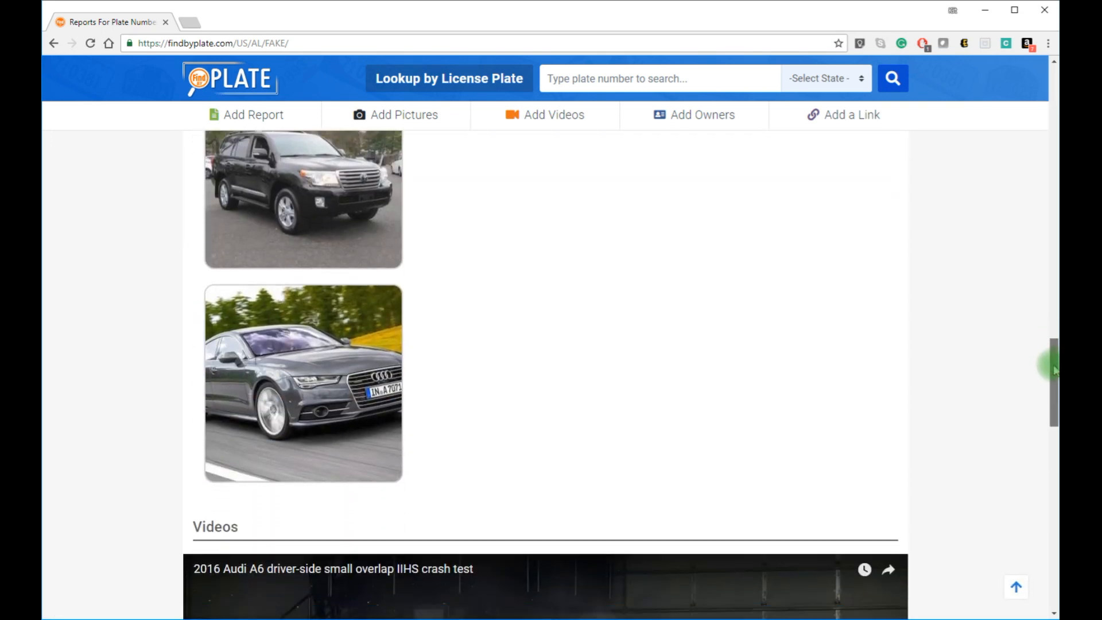
pyautogui.scroll(-3)
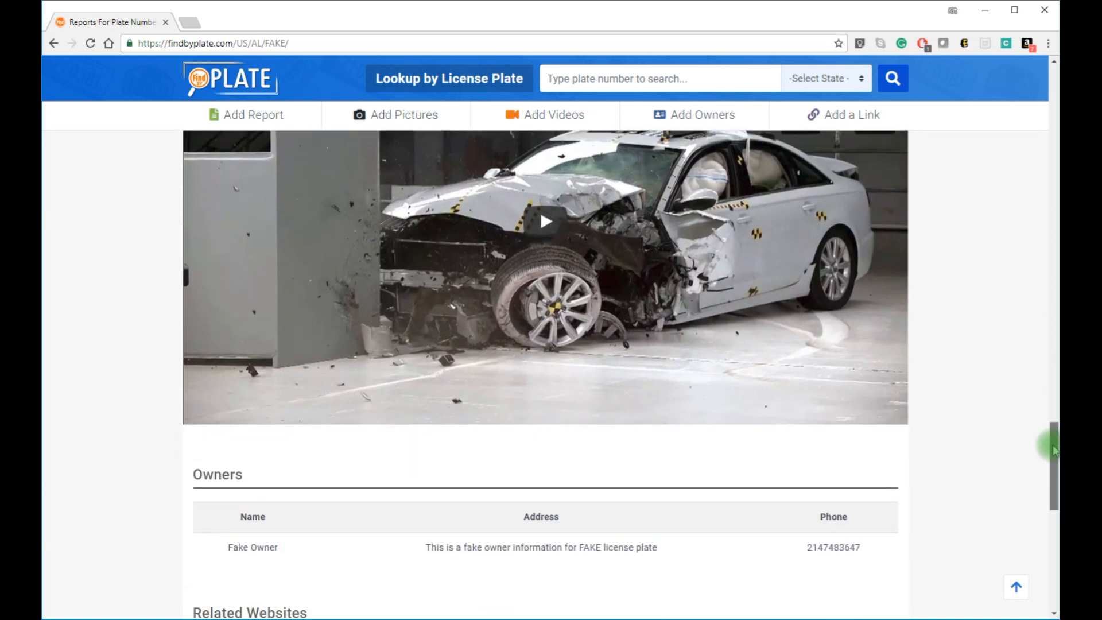
pyautogui.scroll(-3)
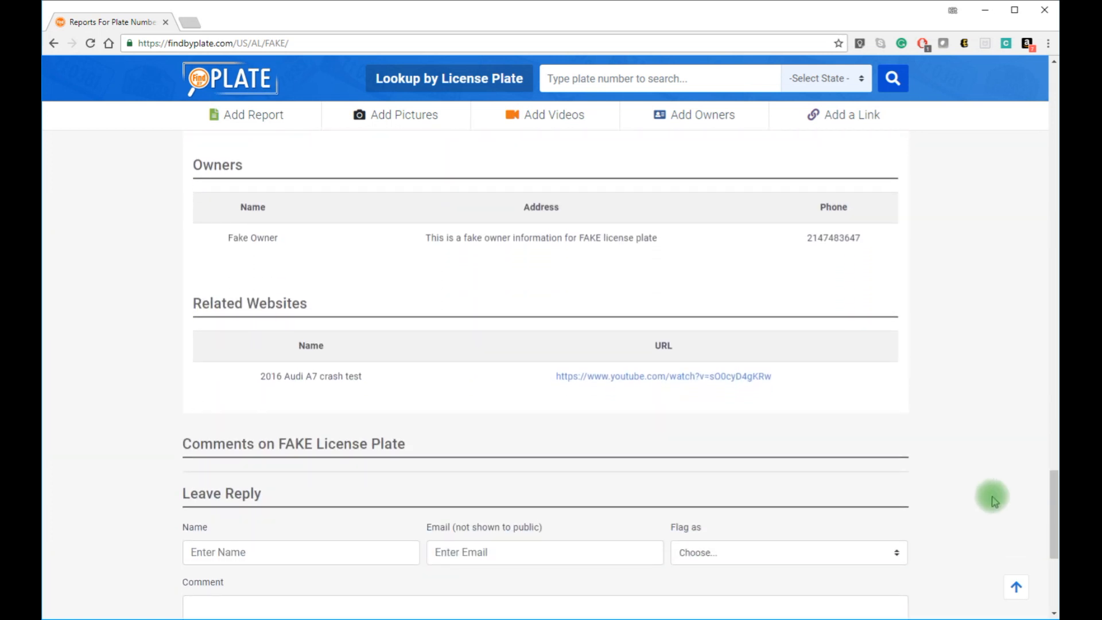
pyautogui.moveTo(490, 262)
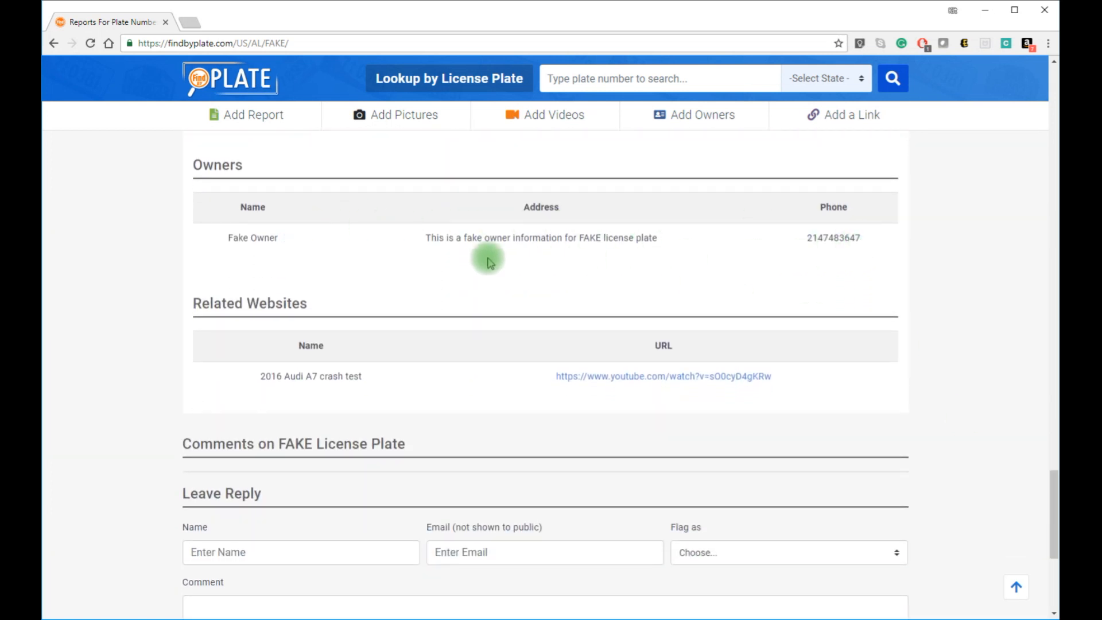
pyautogui.moveTo(570, 383)
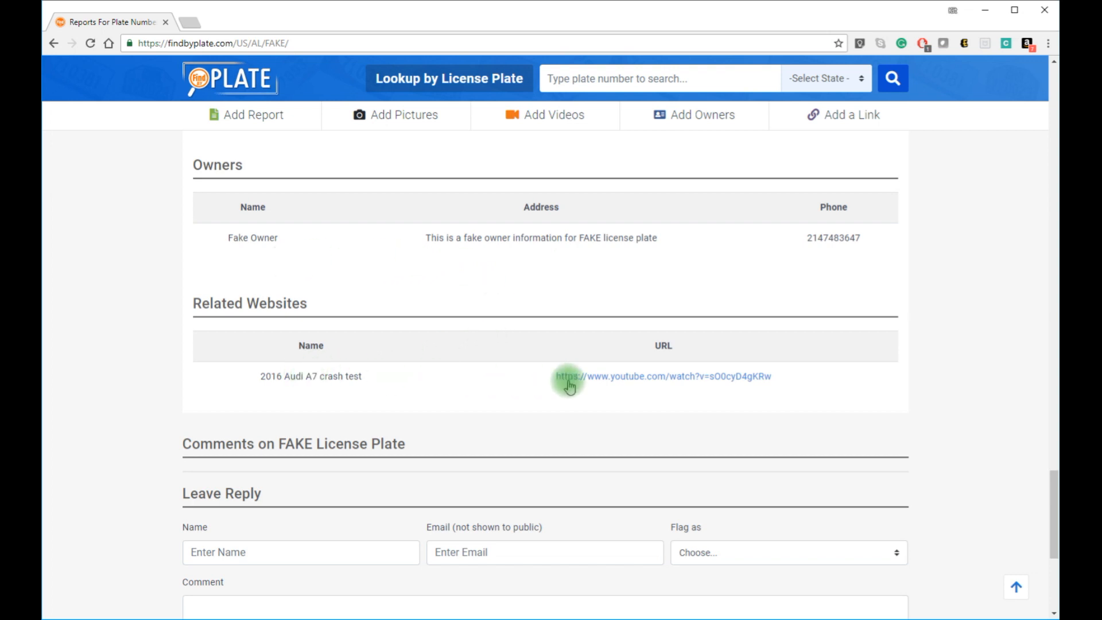
pyautogui.scroll(-3)
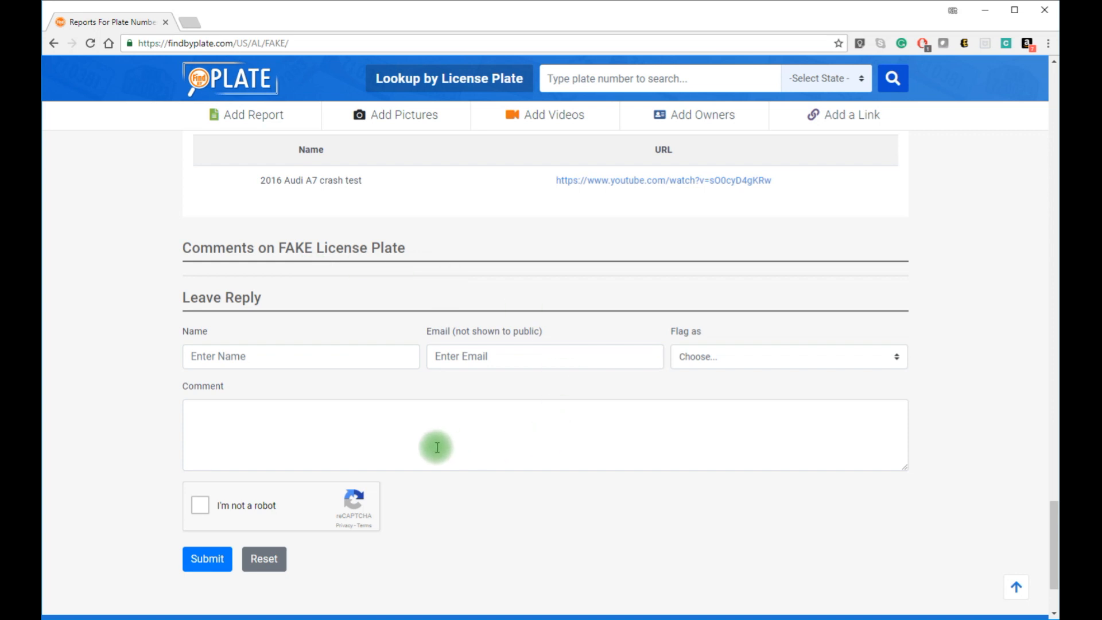
# - Fill in the commenter name John Smith and a jsmith email address
pyautogui.click(300, 357)
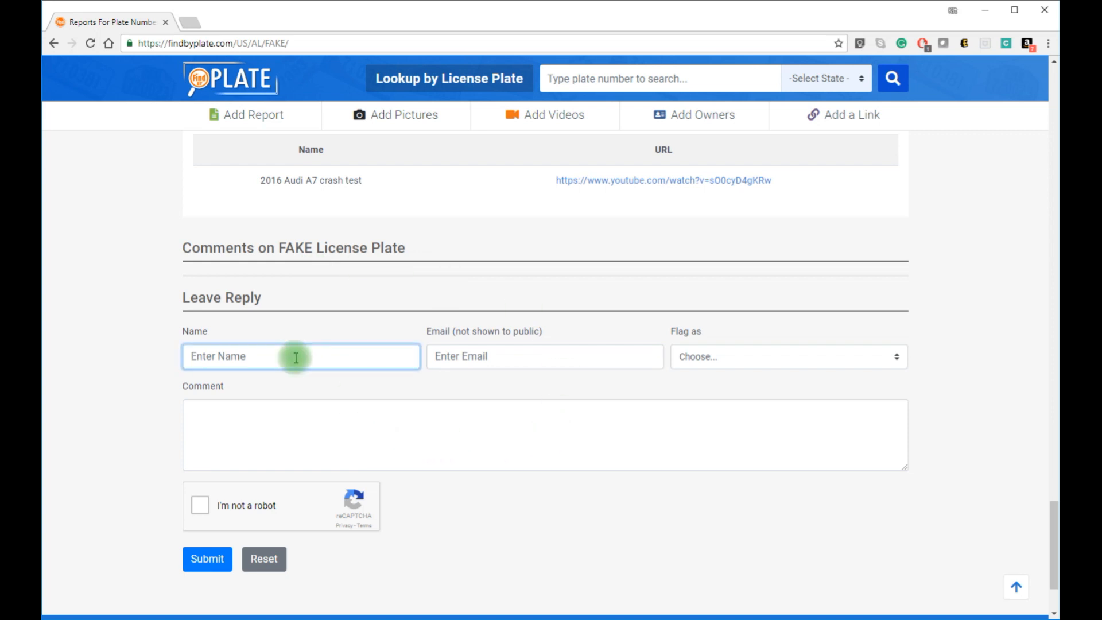
pyautogui.write('John Smith')
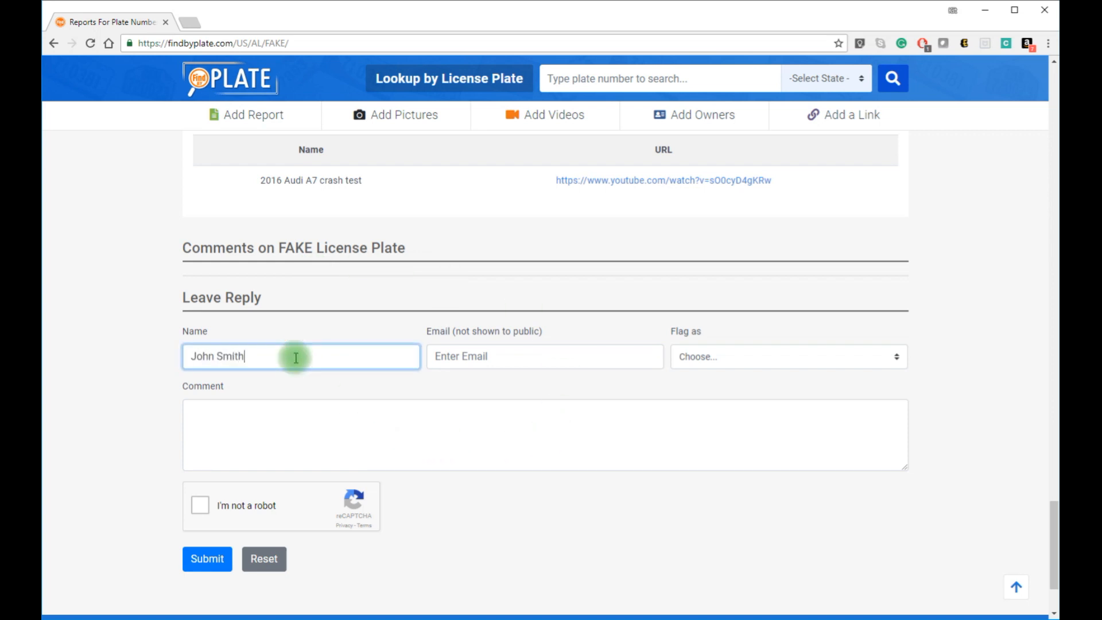
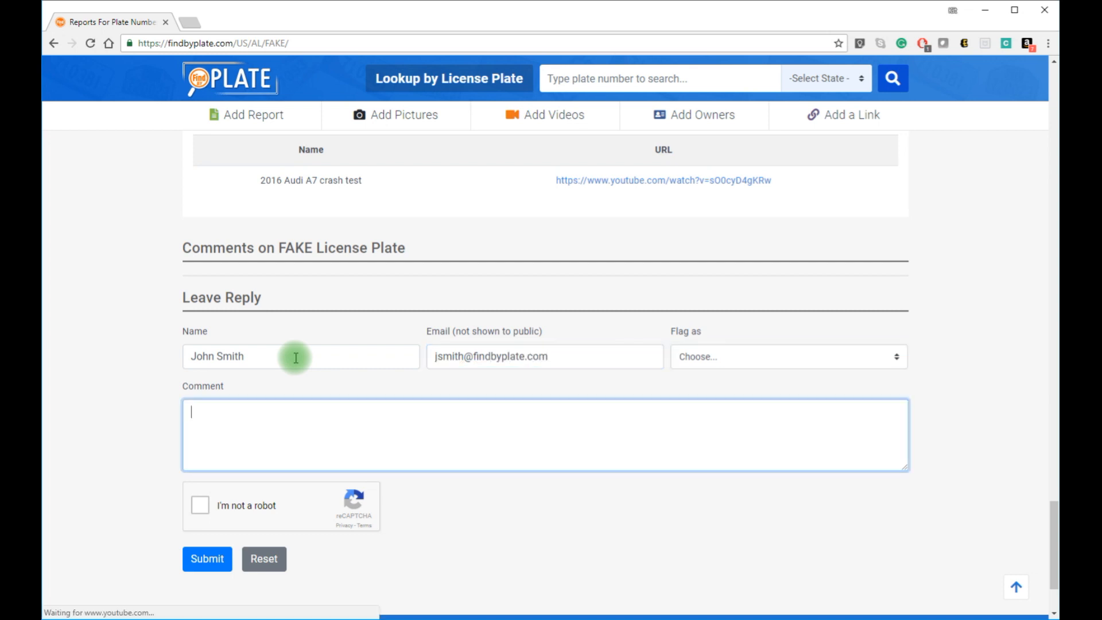
# - Write 'I saw this car changing lanes and driving aggresively' and submit the comment
pyautogui.write('I sa')
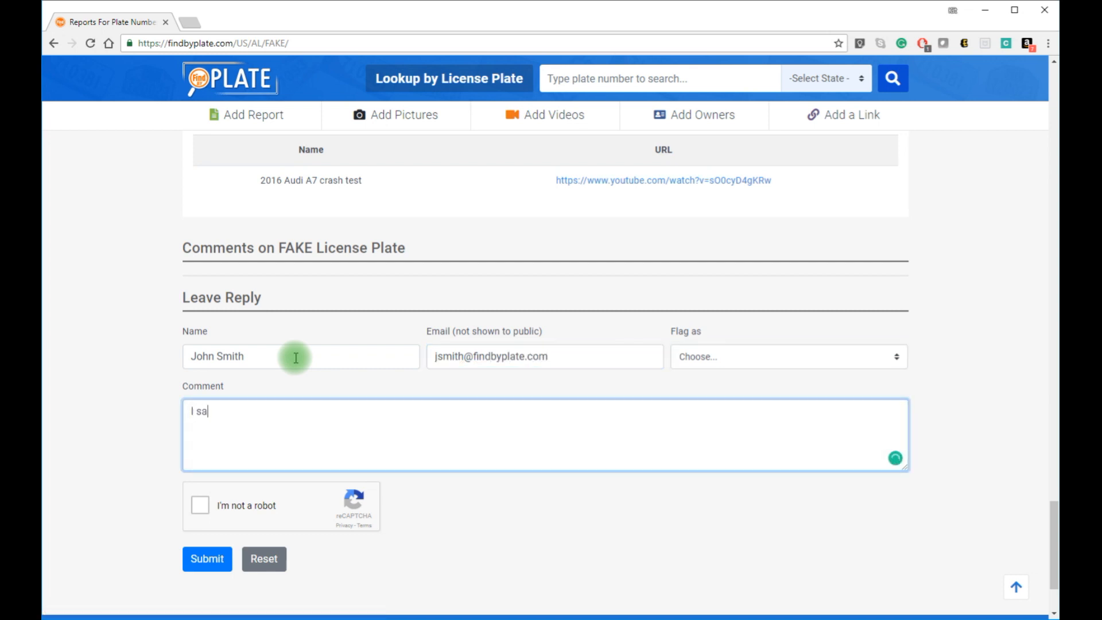
pyautogui.write('w this ca')
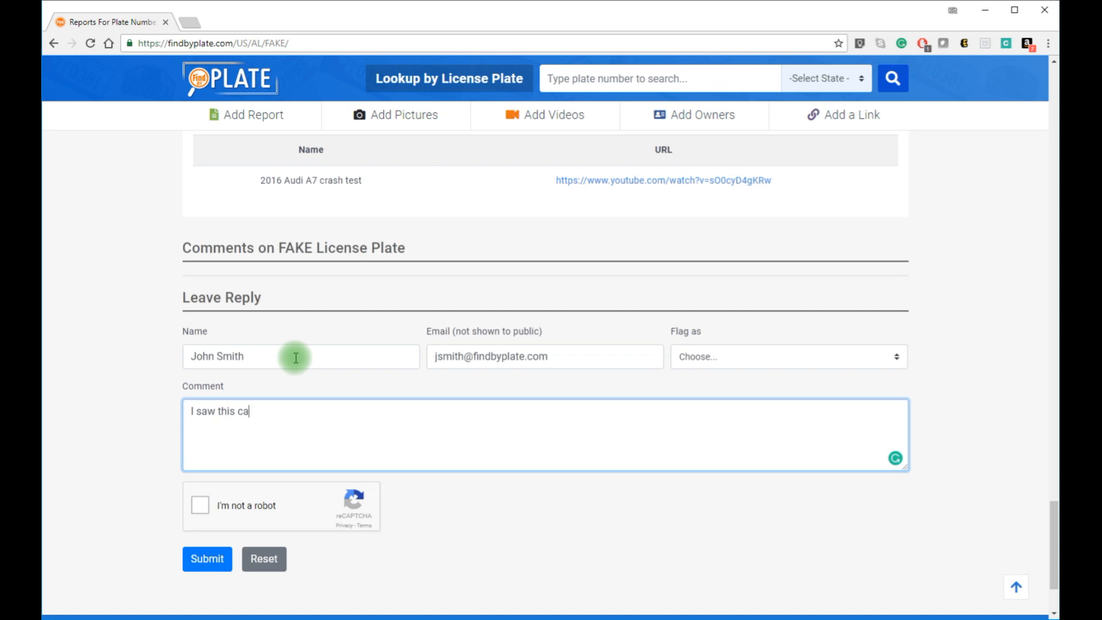
pyautogui.write('r c')
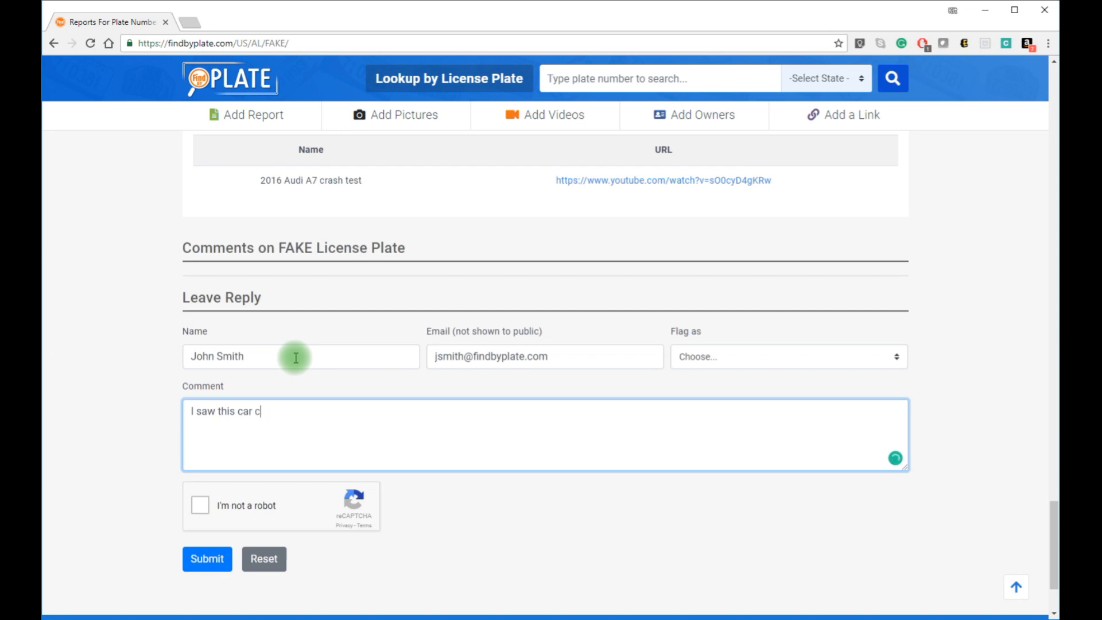
pyautogui.write('hanging lanes')
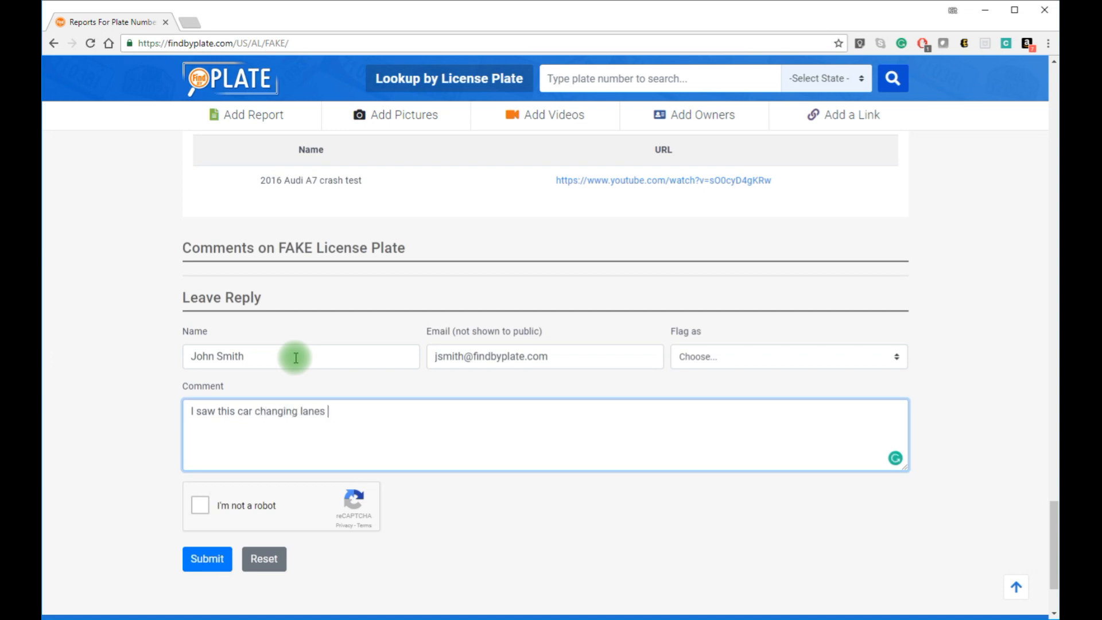
pyautogui.write('and dr')
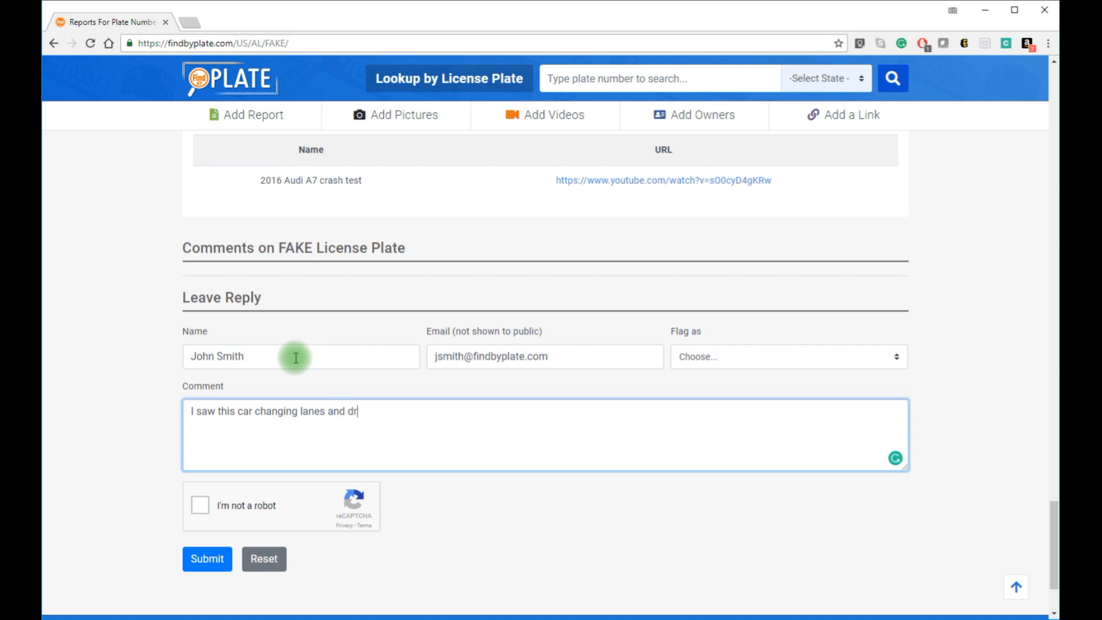
pyautogui.write('iving agg')
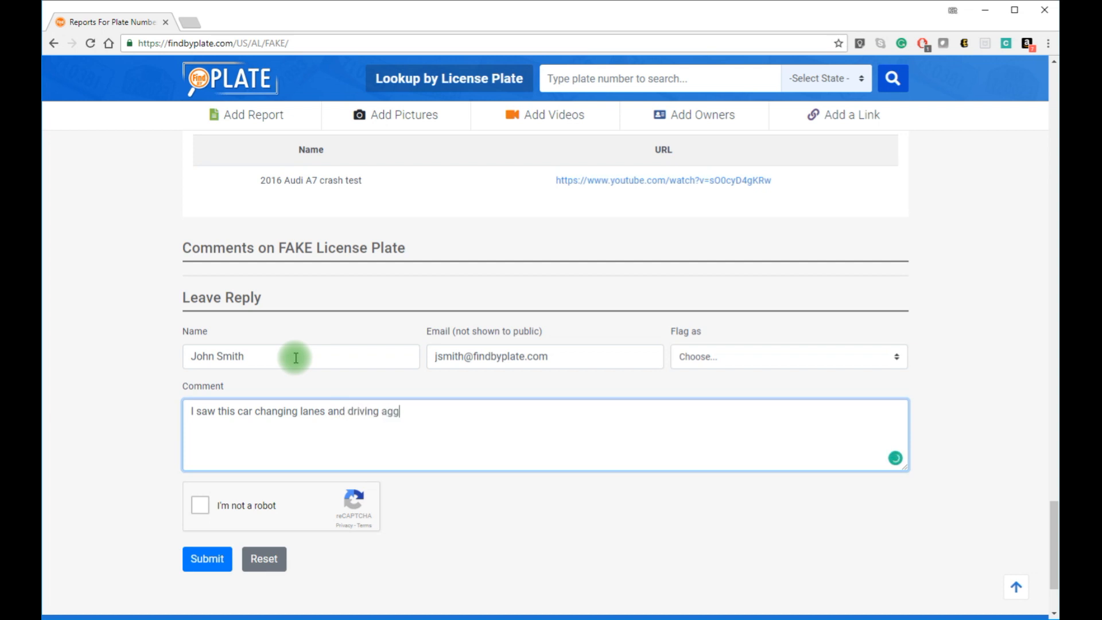
pyautogui.write('resively')
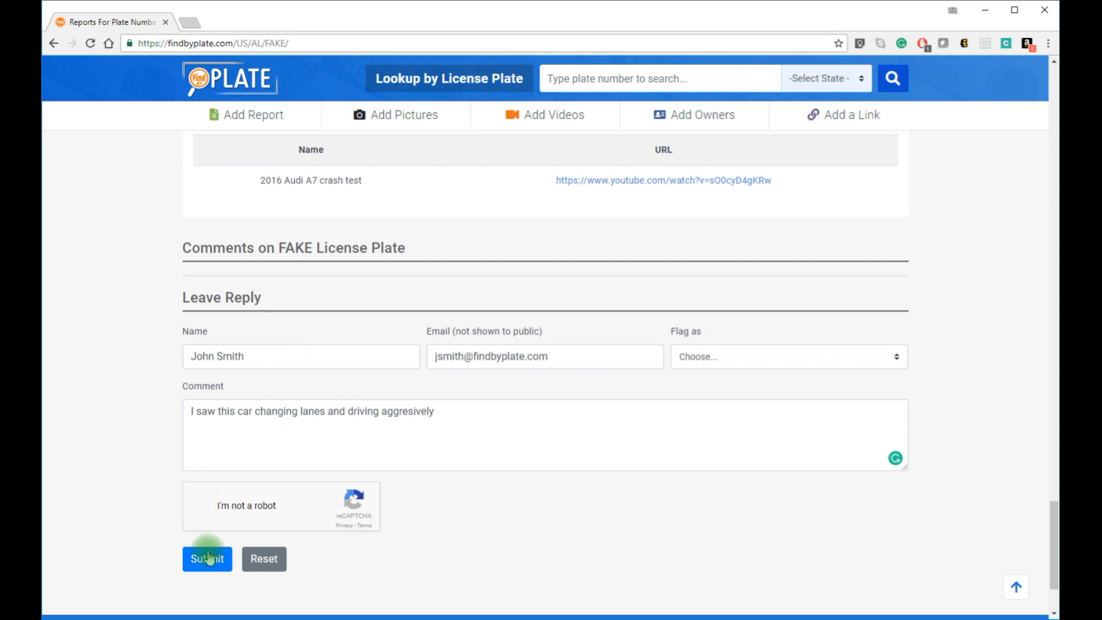
pyautogui.click(207, 558)
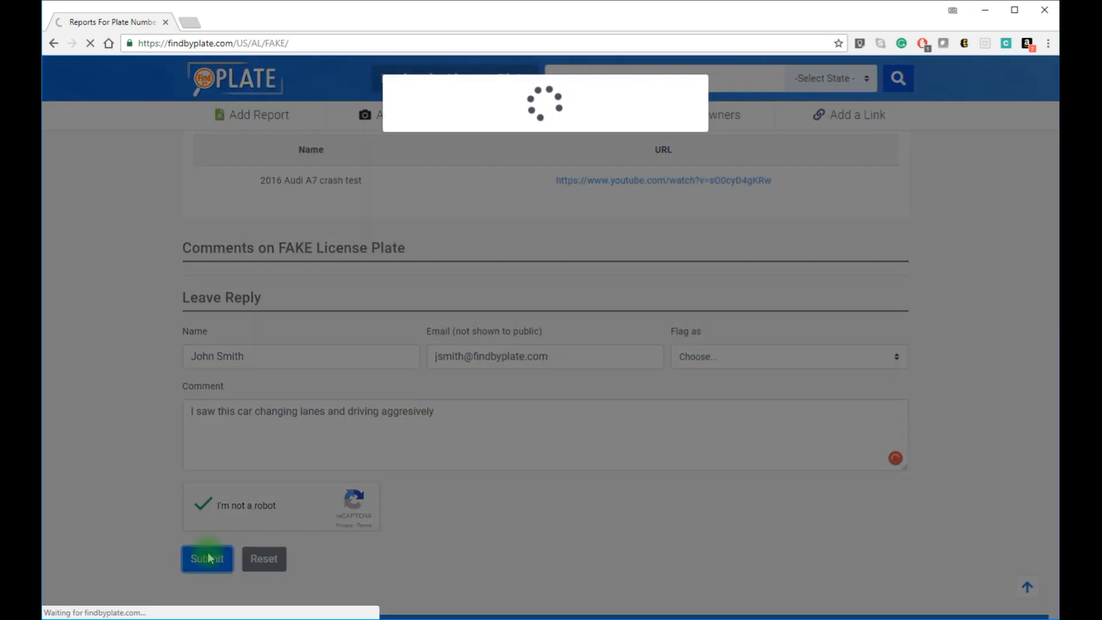
pyautogui.click(207, 559)
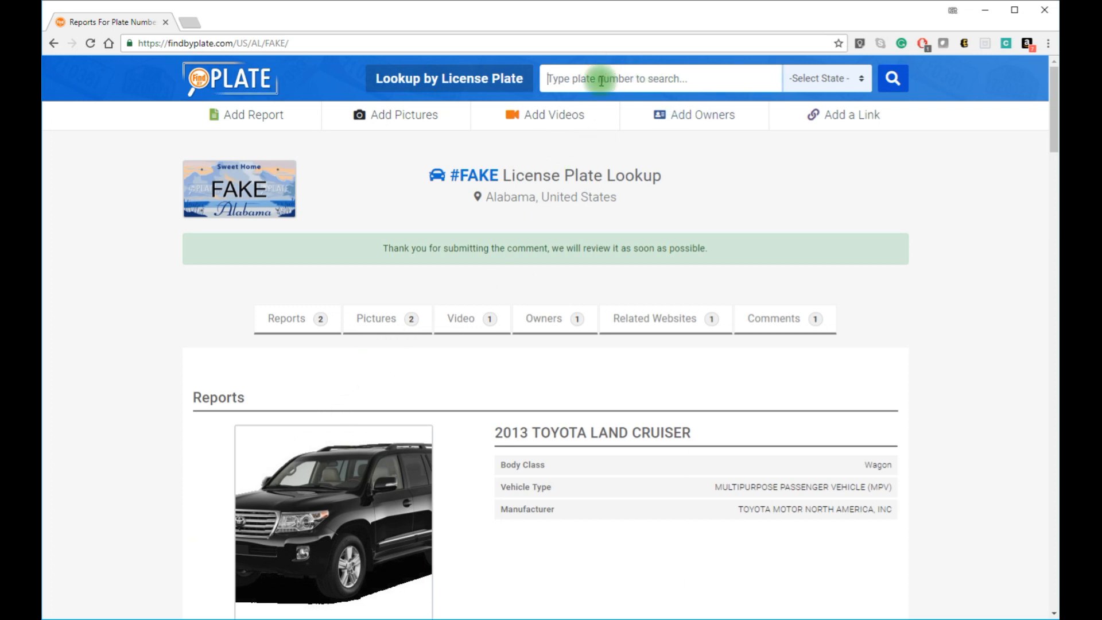
# - Look up plate FAKE23 in Alabama
pyautogui.write('FAKE23')
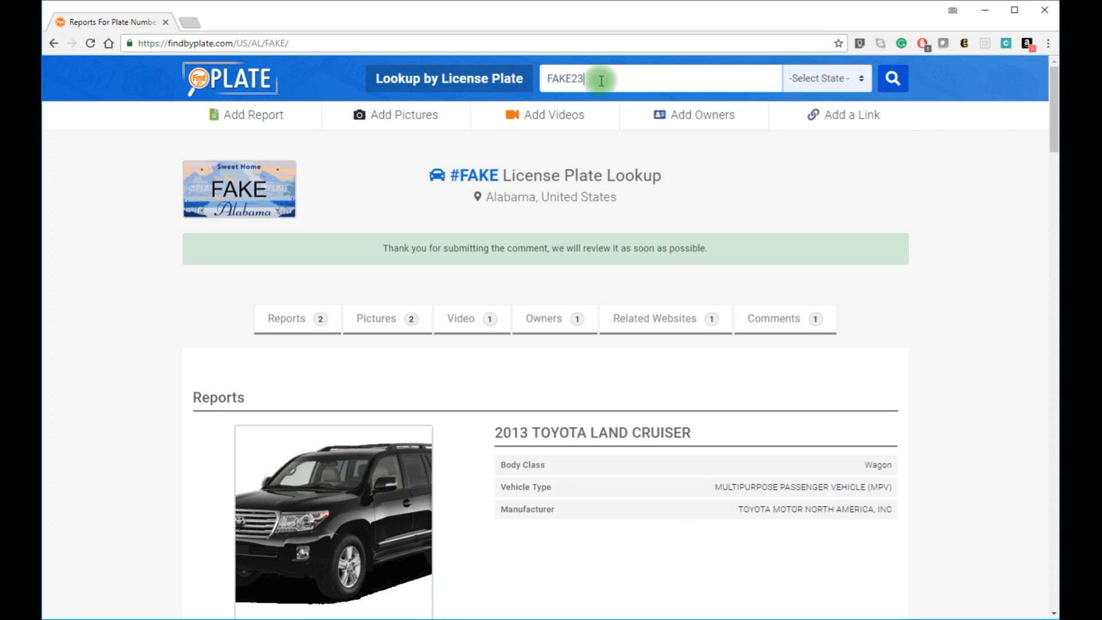
pyautogui.click(824, 78)
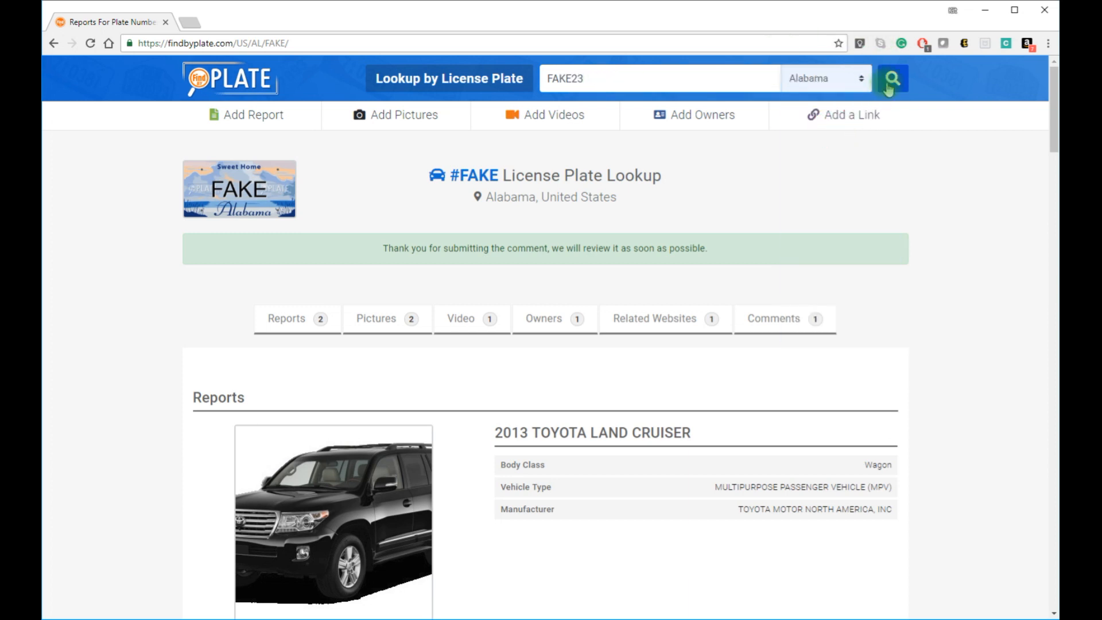
pyautogui.click(892, 78)
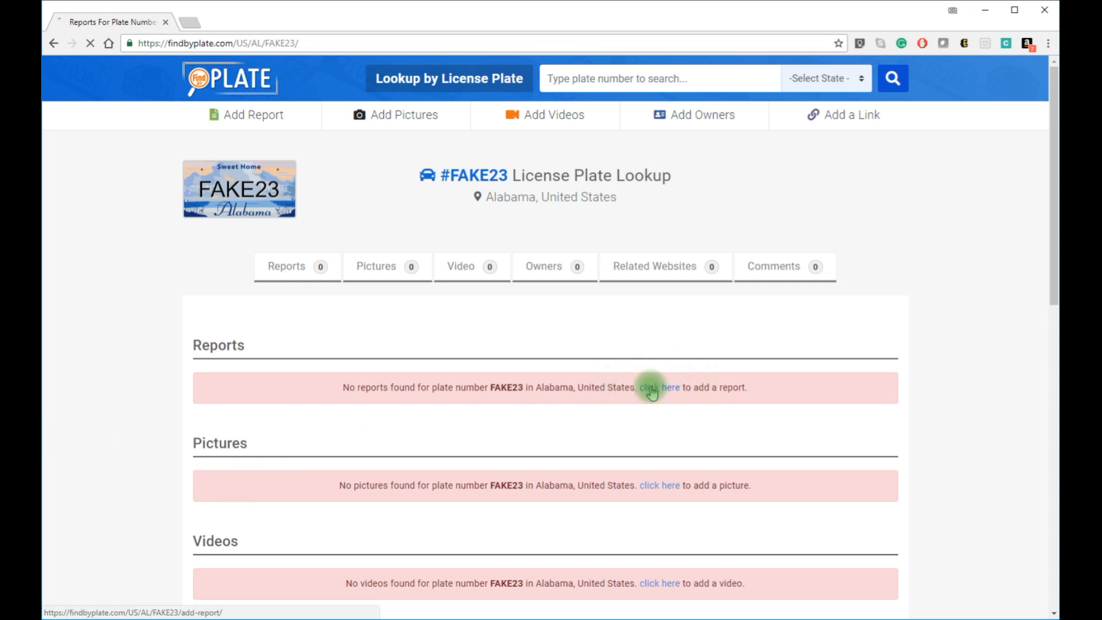
# - Submit a VIN-based report for the FAKE23 2013 Toyota Land Cruiser
pyautogui.click(667, 387)
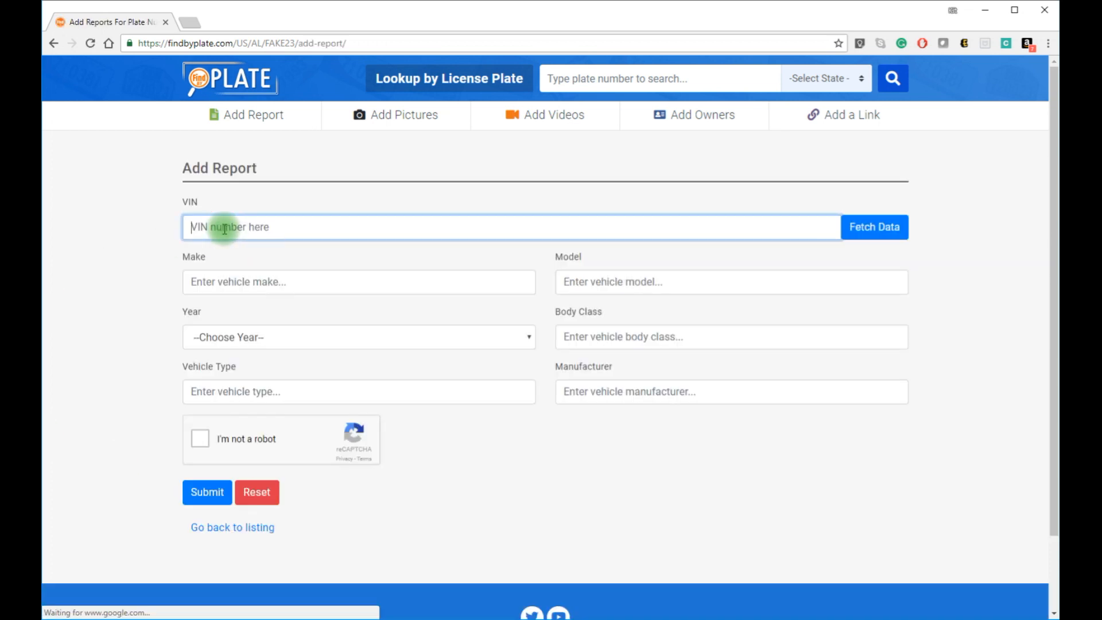
pyautogui.click(875, 226)
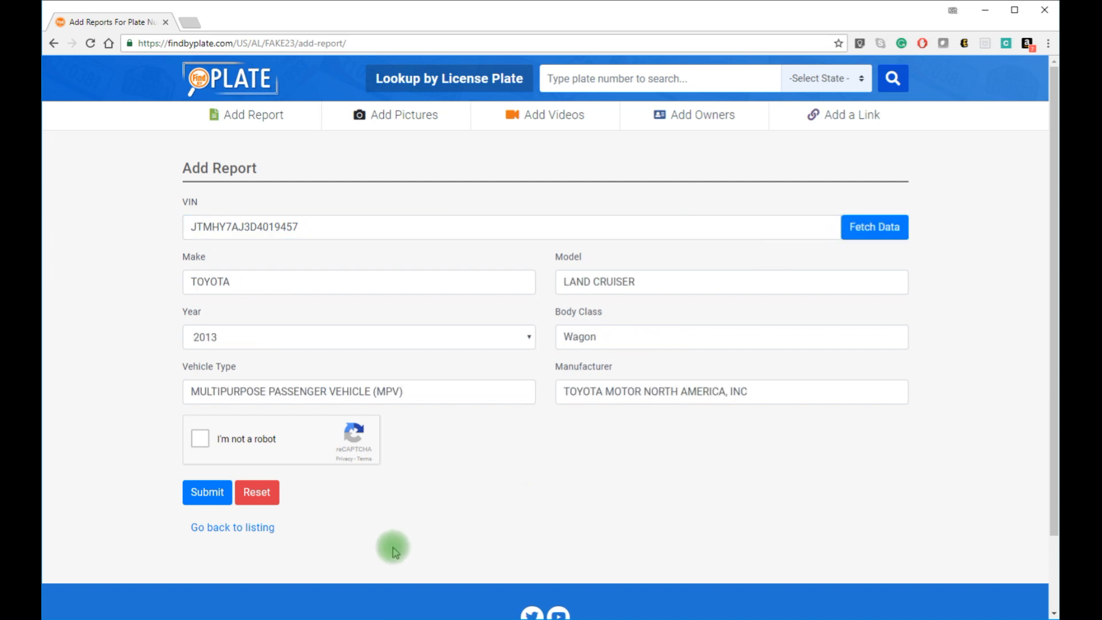
pyautogui.click(207, 492)
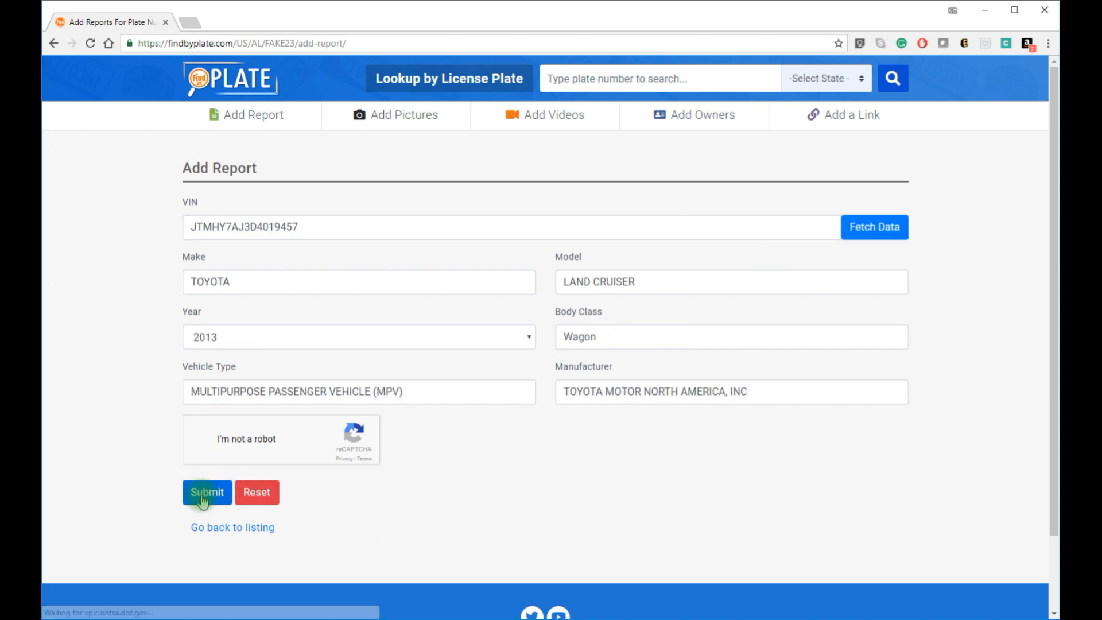
pyautogui.click(207, 492)
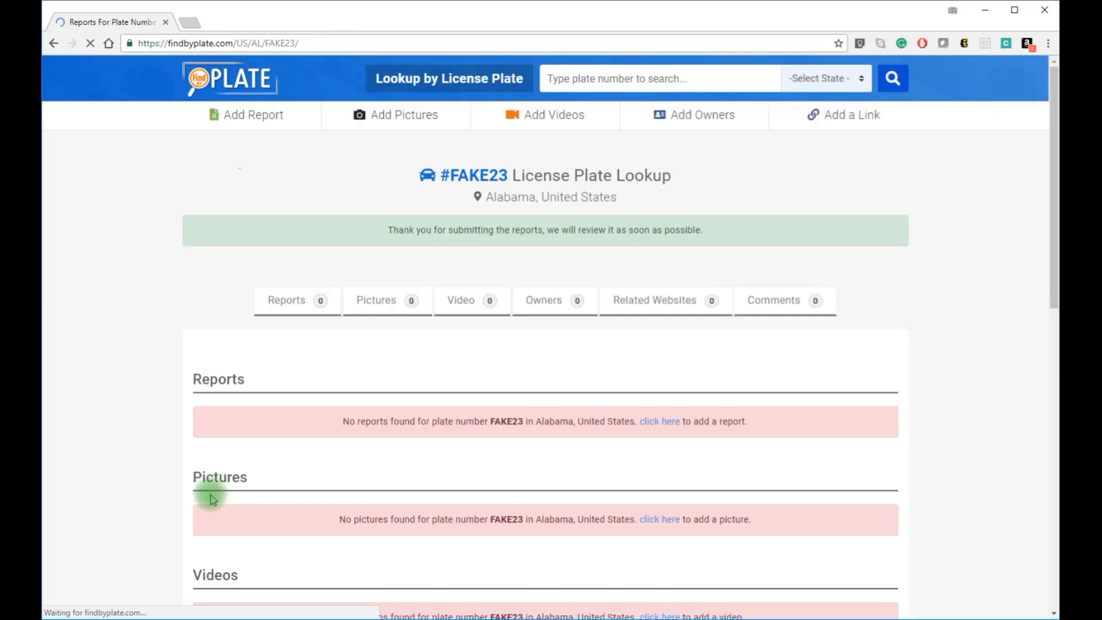
# - Submit the 5482766-car-pics photo as a picture for plate FAKE23
pyautogui.scroll(-3)
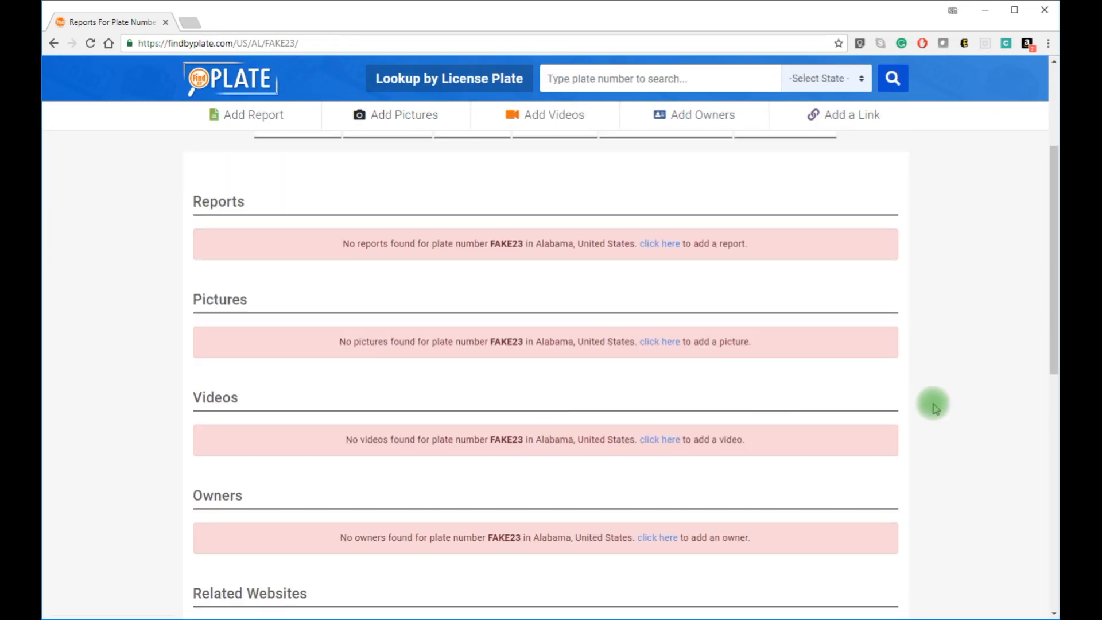
pyautogui.moveTo(660, 342)
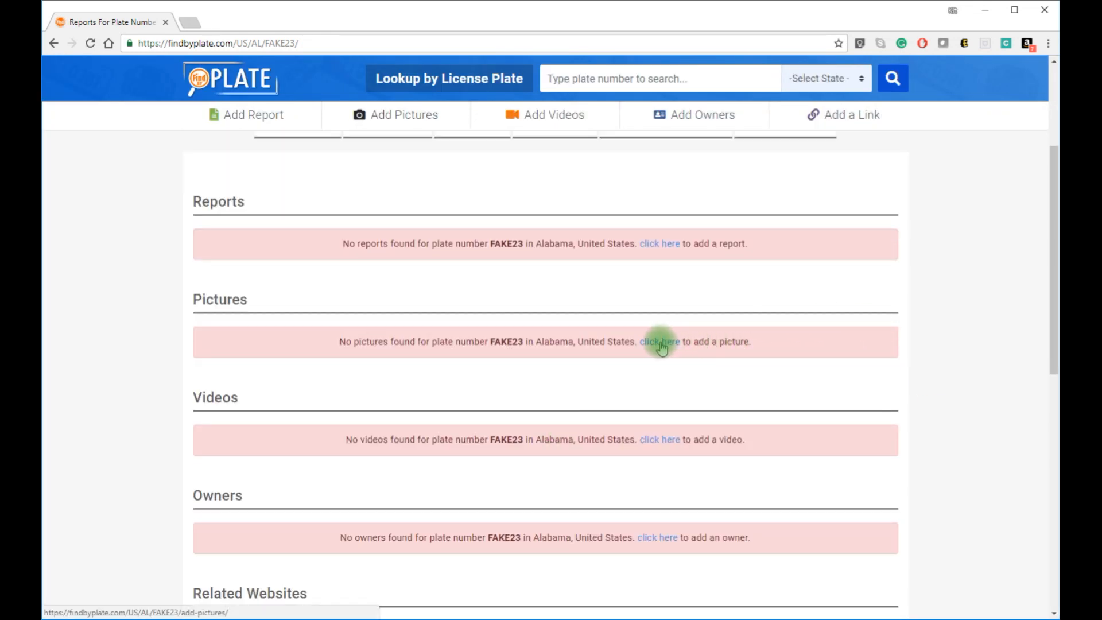
pyautogui.click(659, 341)
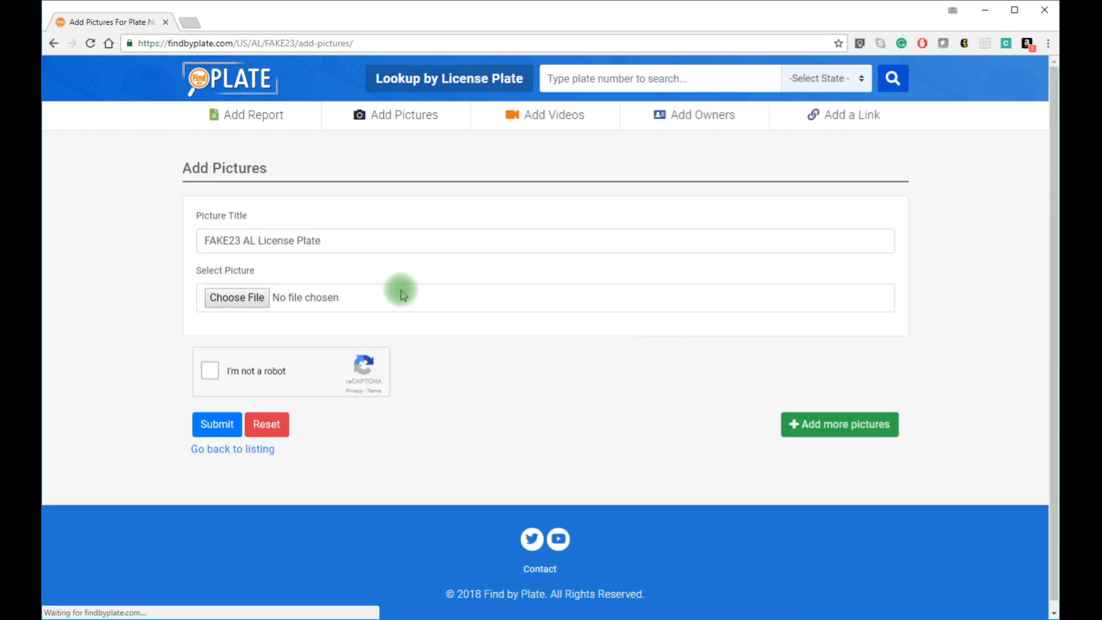
pyautogui.click(236, 297)
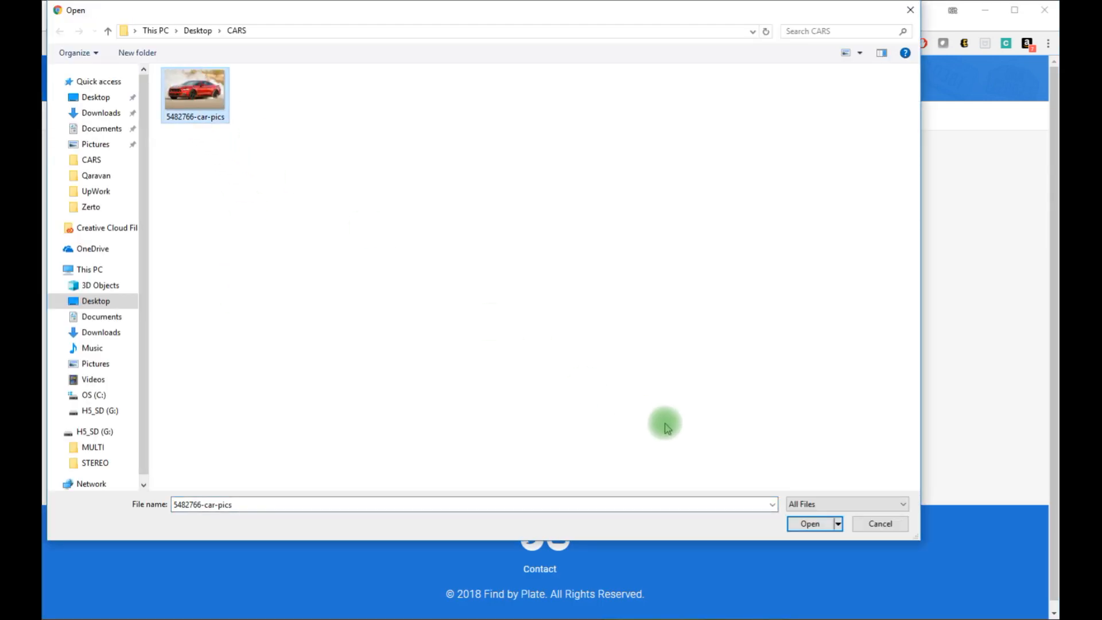
pyautogui.click(809, 523)
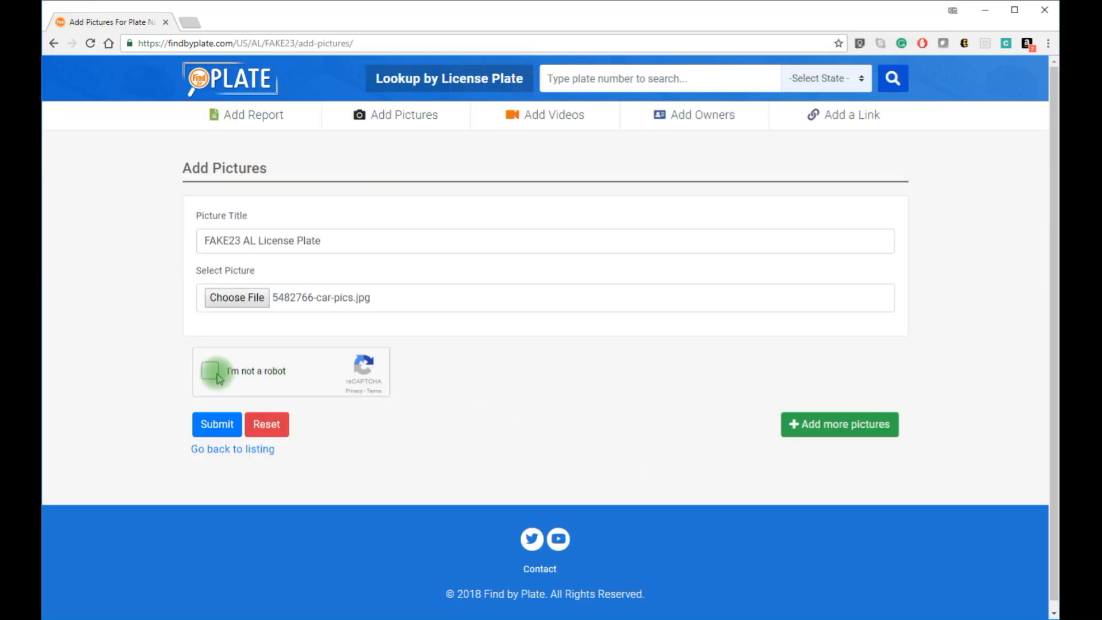
pyautogui.click(213, 371)
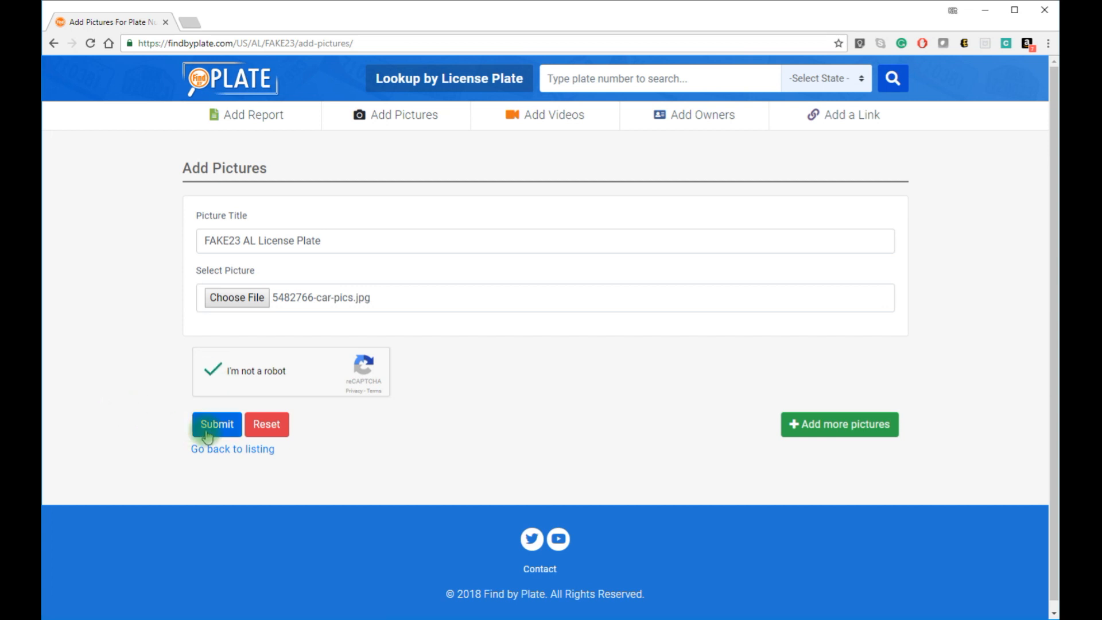
pyautogui.click(217, 424)
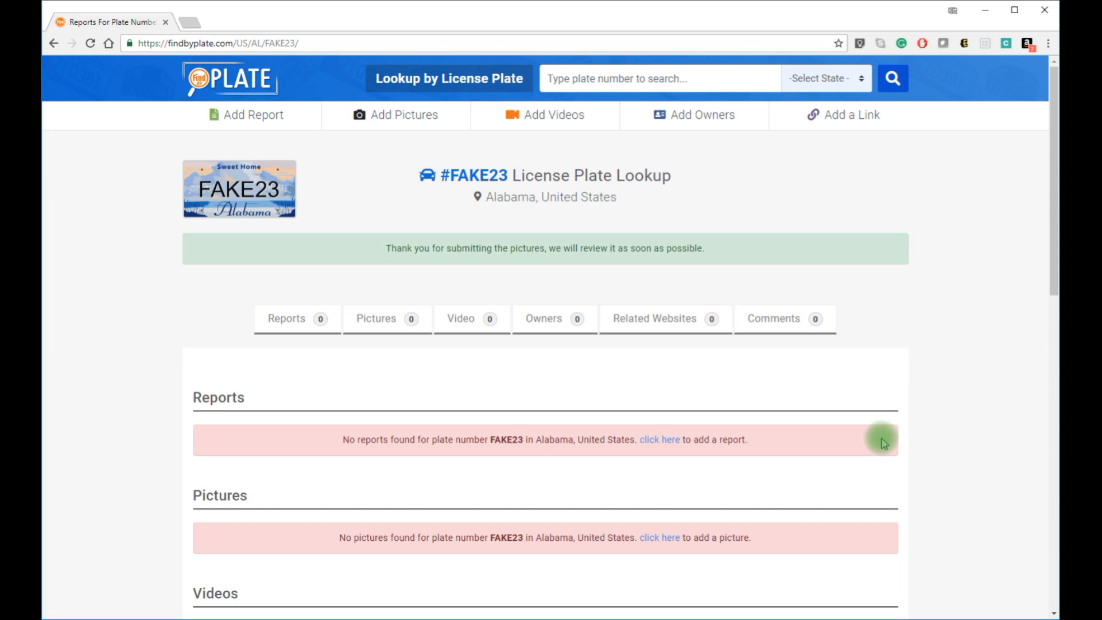
pyautogui.moveTo(554, 115)
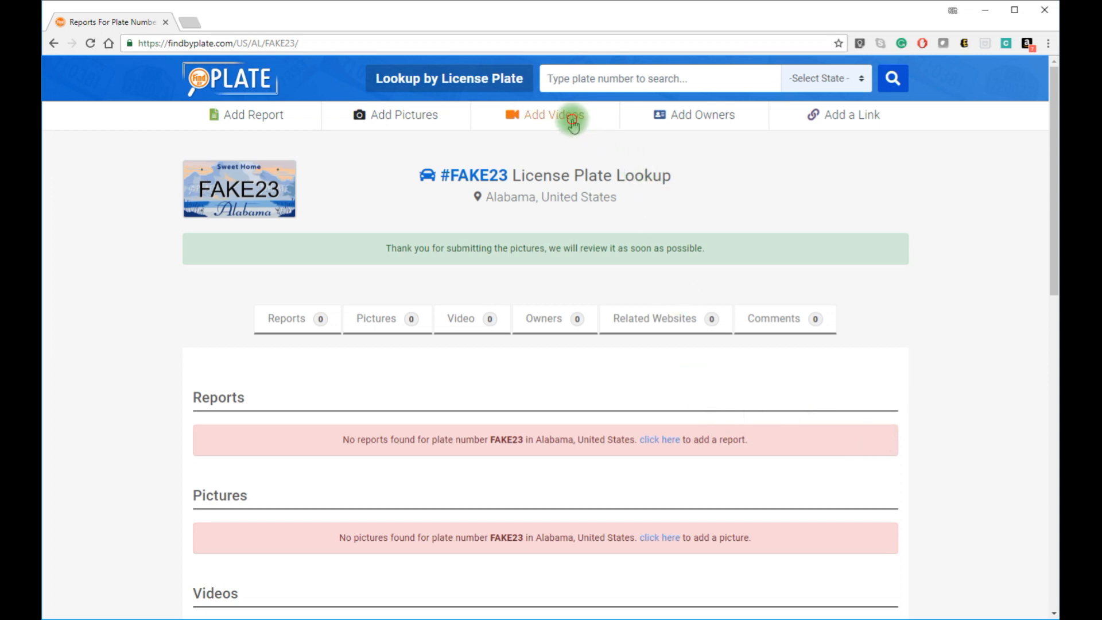
# - Open the Add Videos form for FAKE23
pyautogui.click(554, 115)
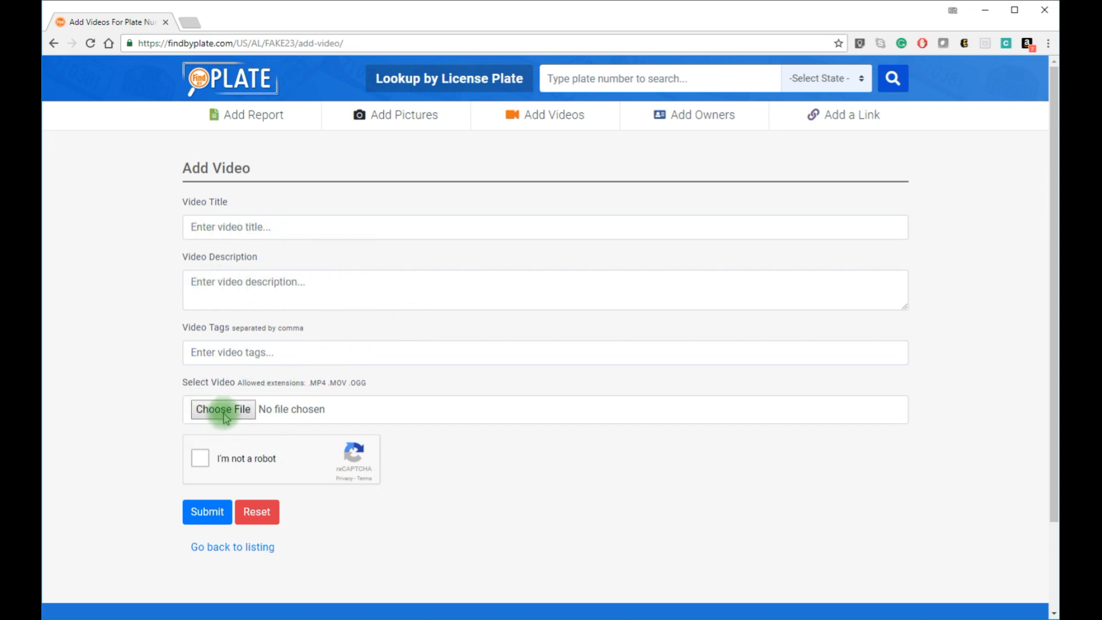
pyautogui.moveTo(714, 115)
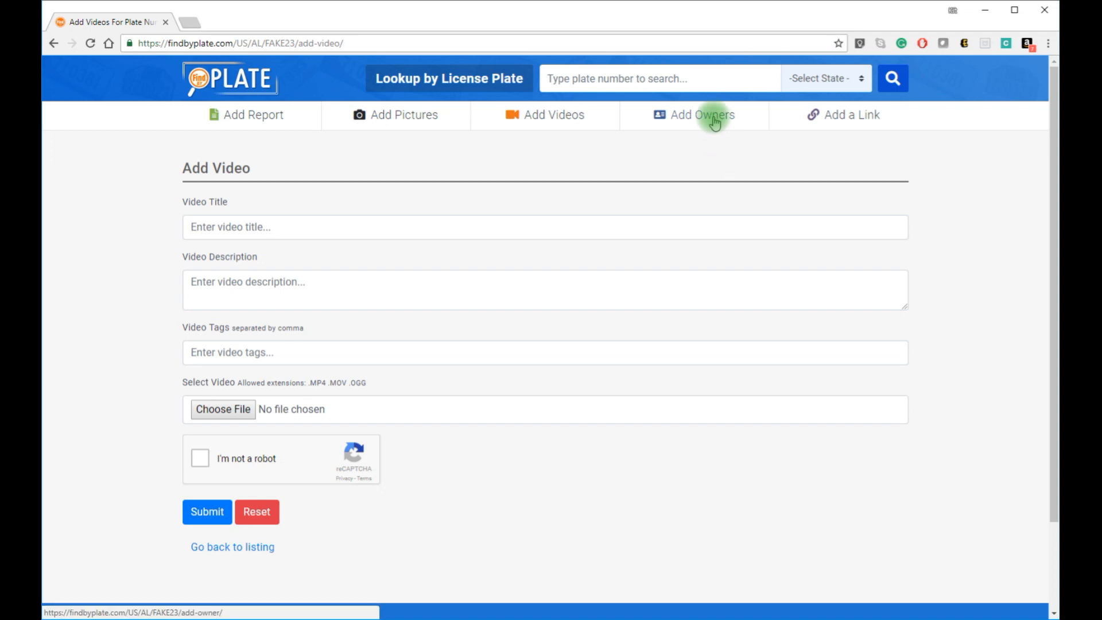
# - Open the Add Owners form for FAKE23
pyautogui.click(702, 115)
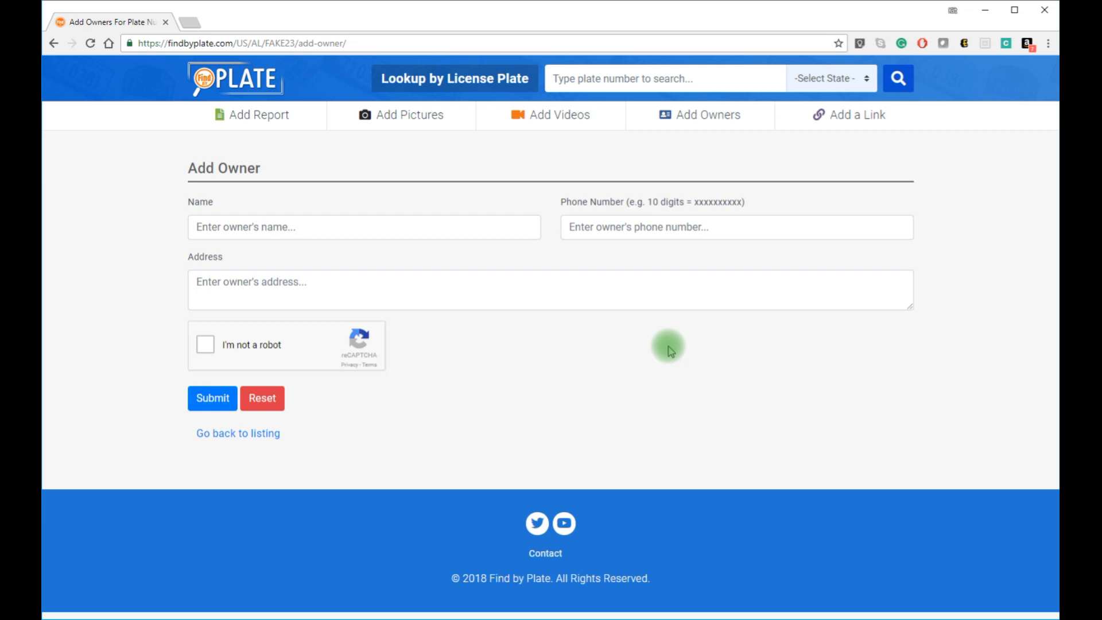
pyautogui.moveTo(655, 364)
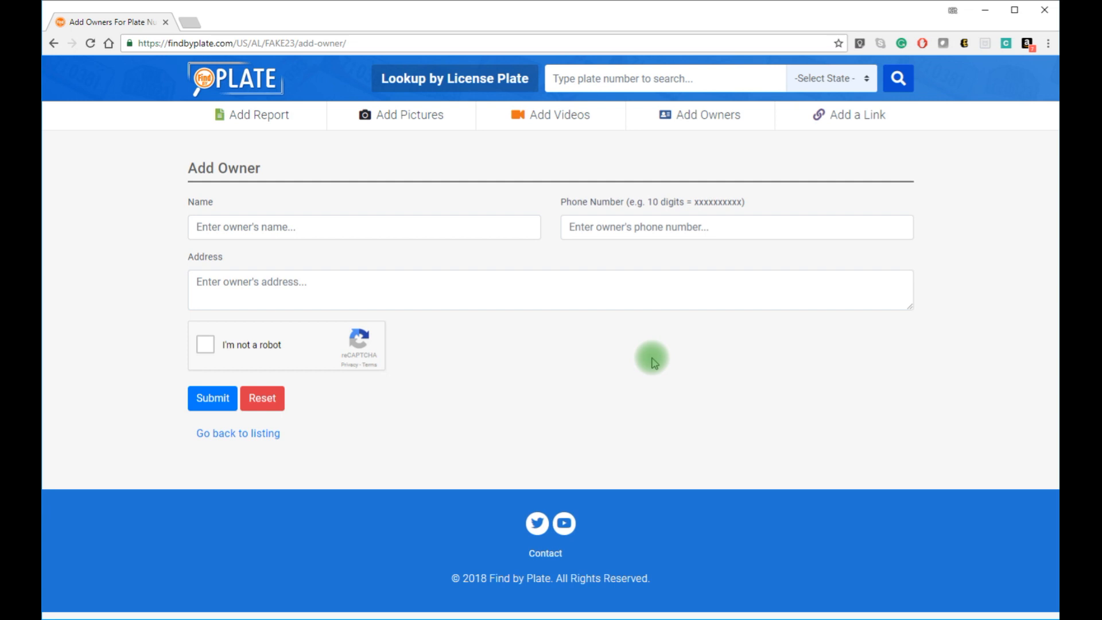
pyautogui.moveTo(652, 353)
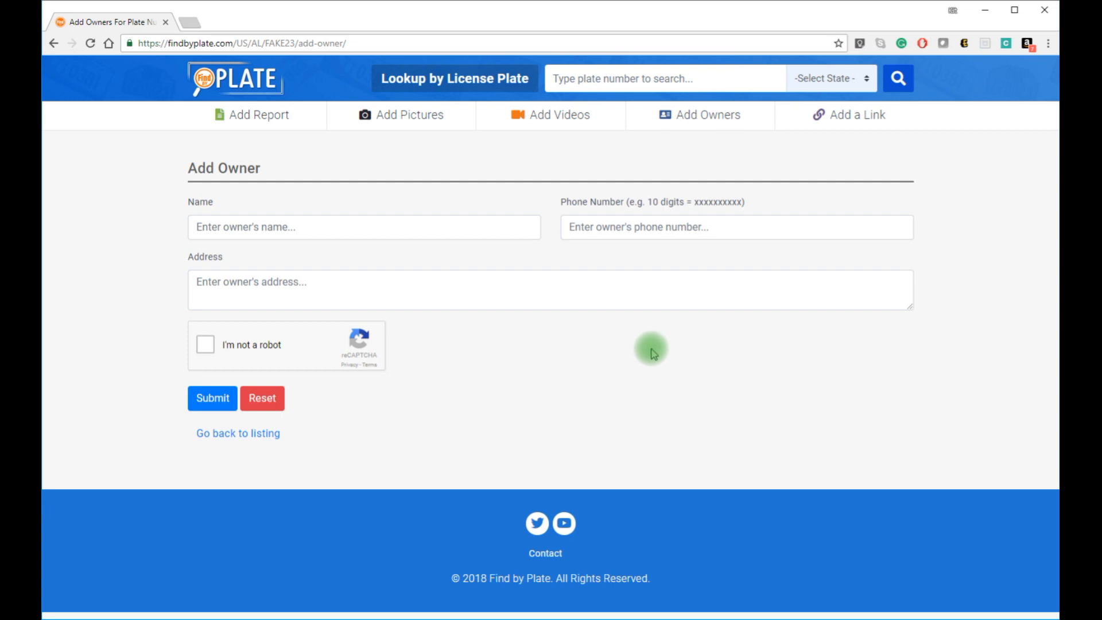
pyautogui.moveTo(641, 383)
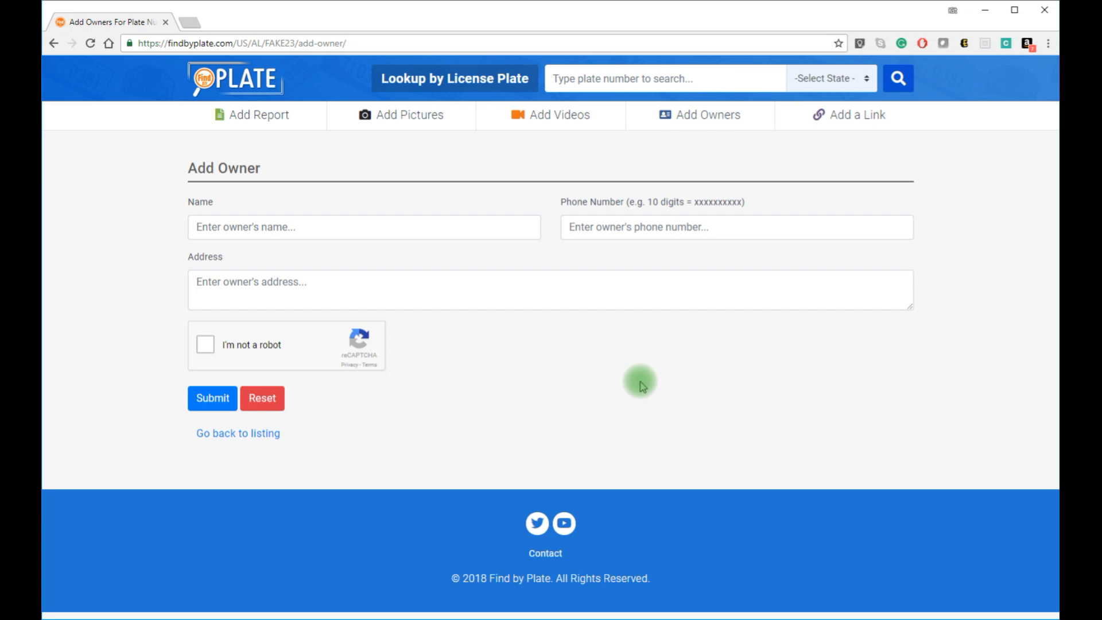
pyautogui.moveTo(841, 132)
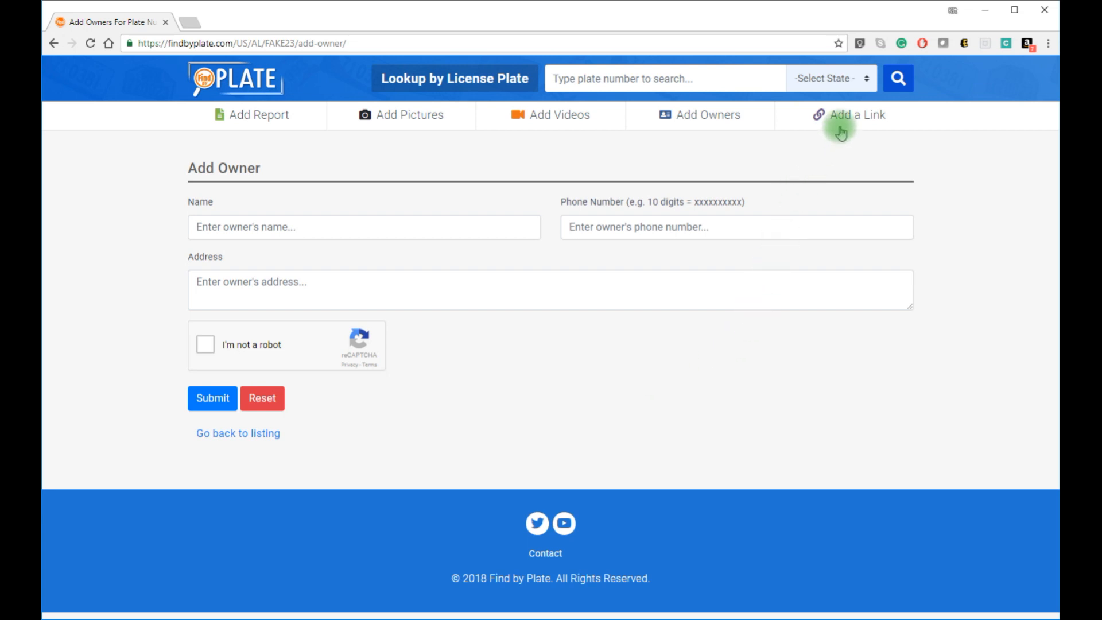
pyautogui.moveTo(847, 114)
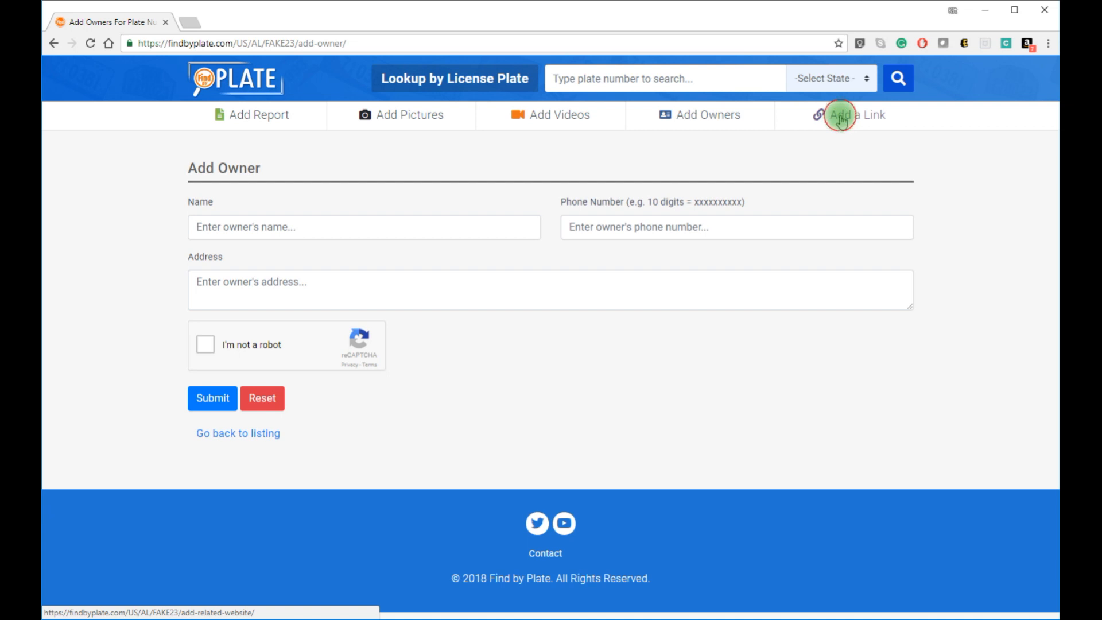
# - Open the Add a Link form for FAKE23's related website
pyautogui.click(858, 114)
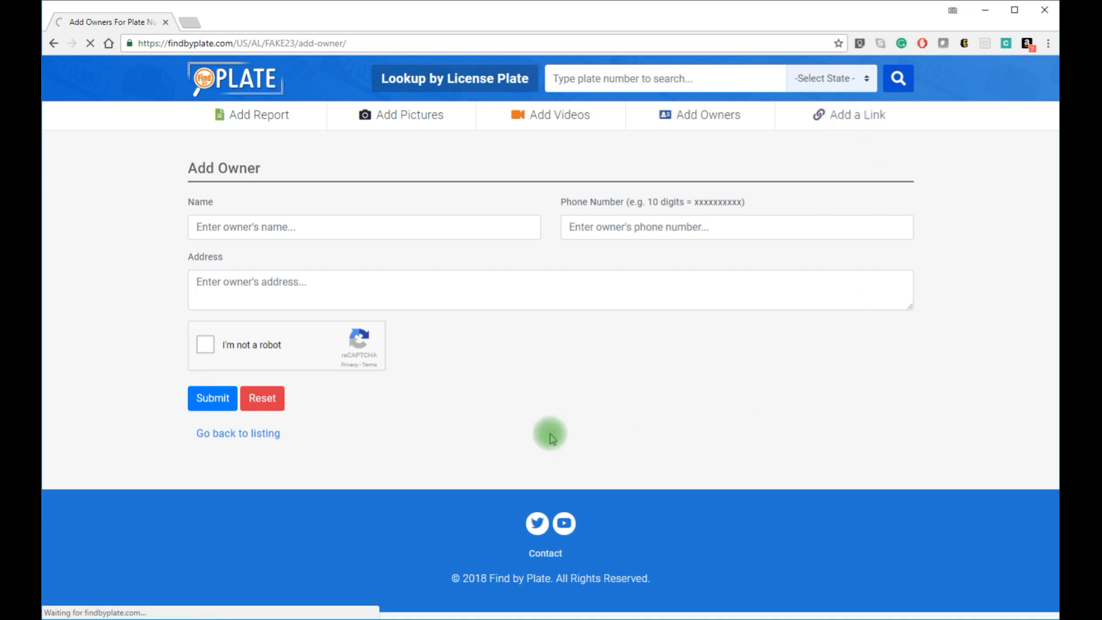
pyautogui.click(852, 115)
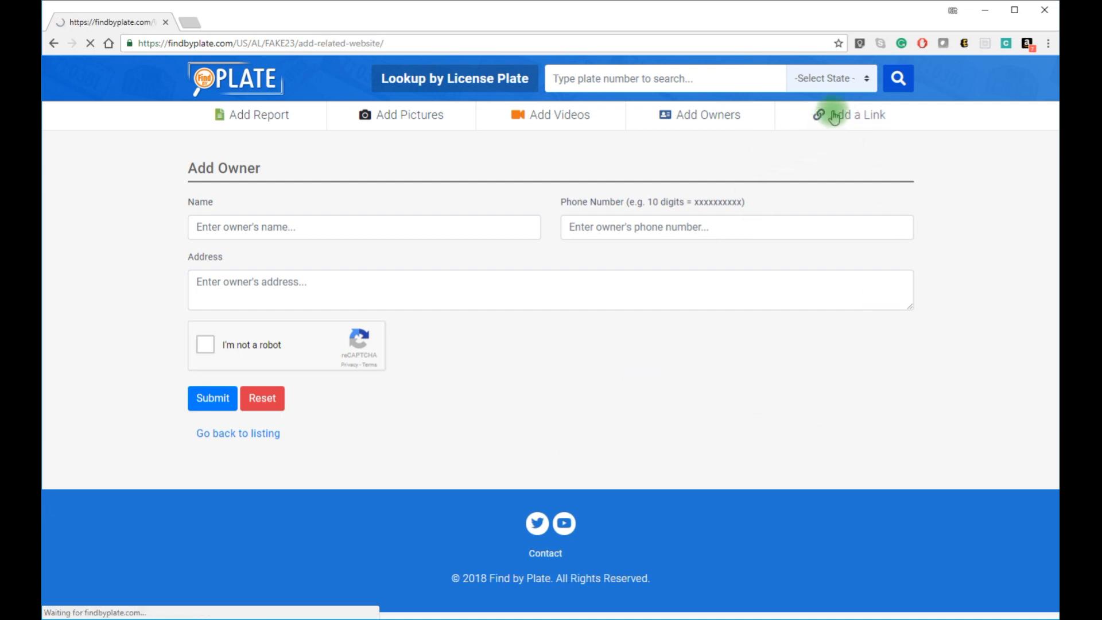
pyautogui.click(850, 115)
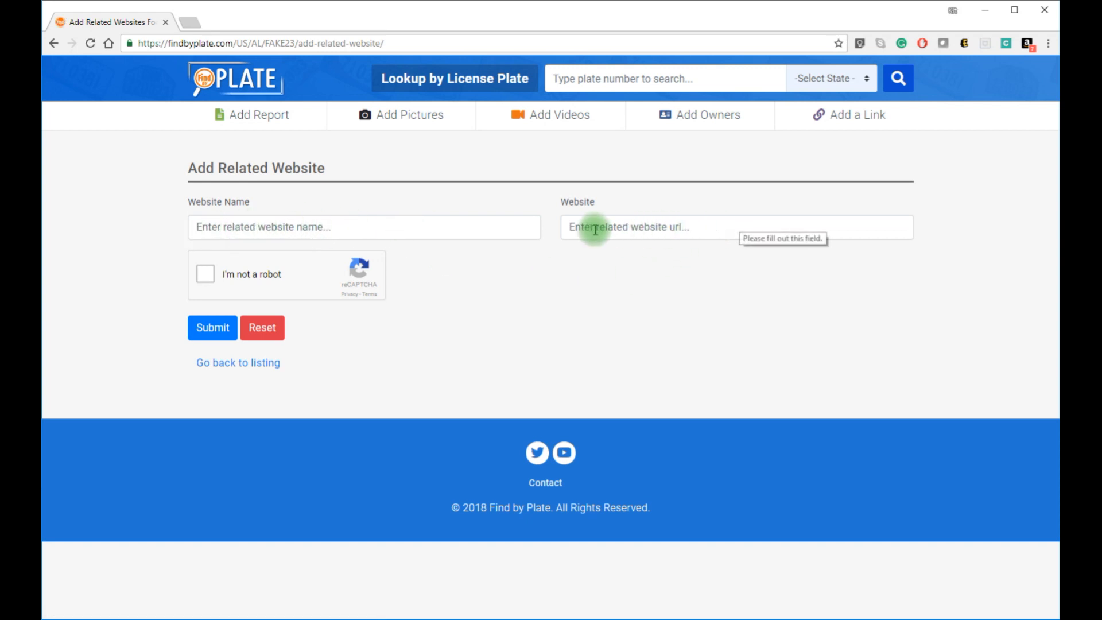
pyautogui.moveTo(238, 81)
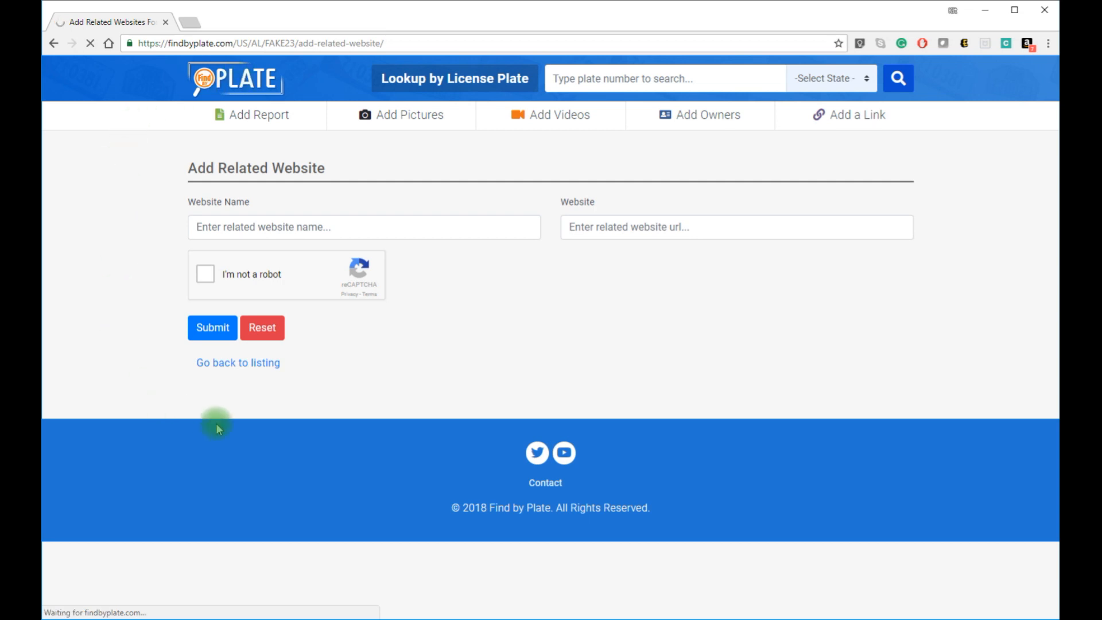
pyautogui.moveTo(281, 429)
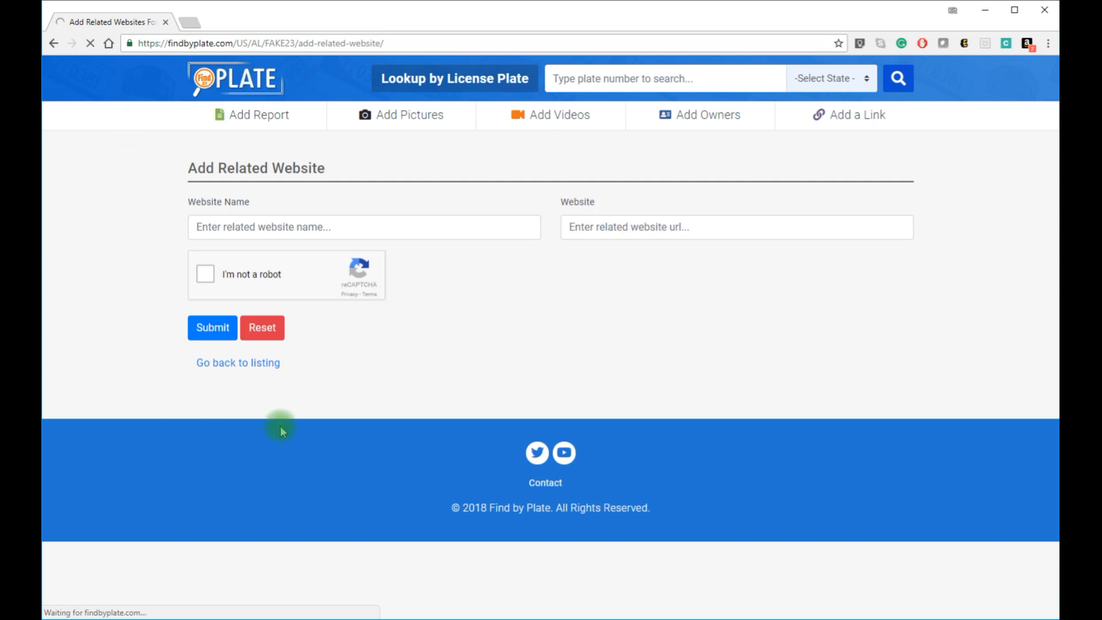